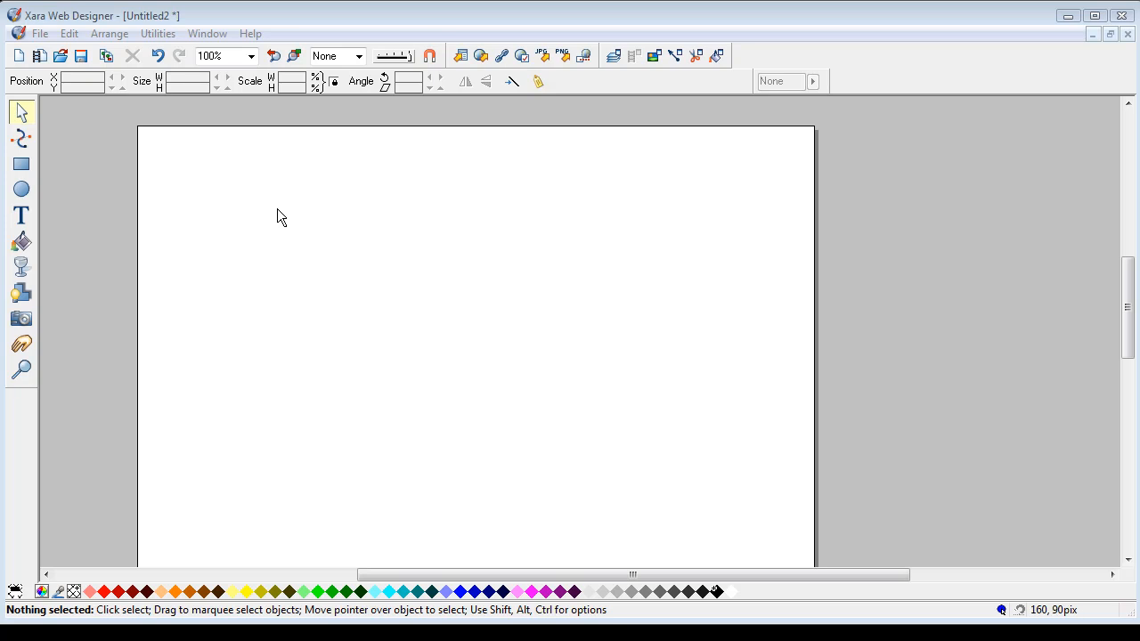
pyautogui.moveTo(418, 163)
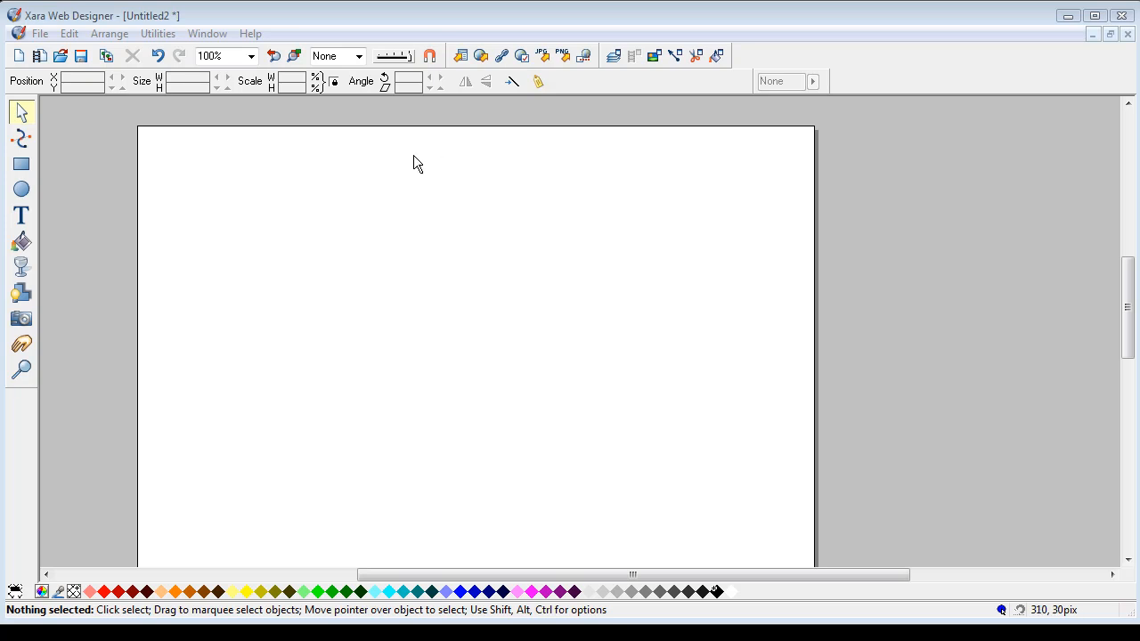
pyautogui.moveTo(312, 214)
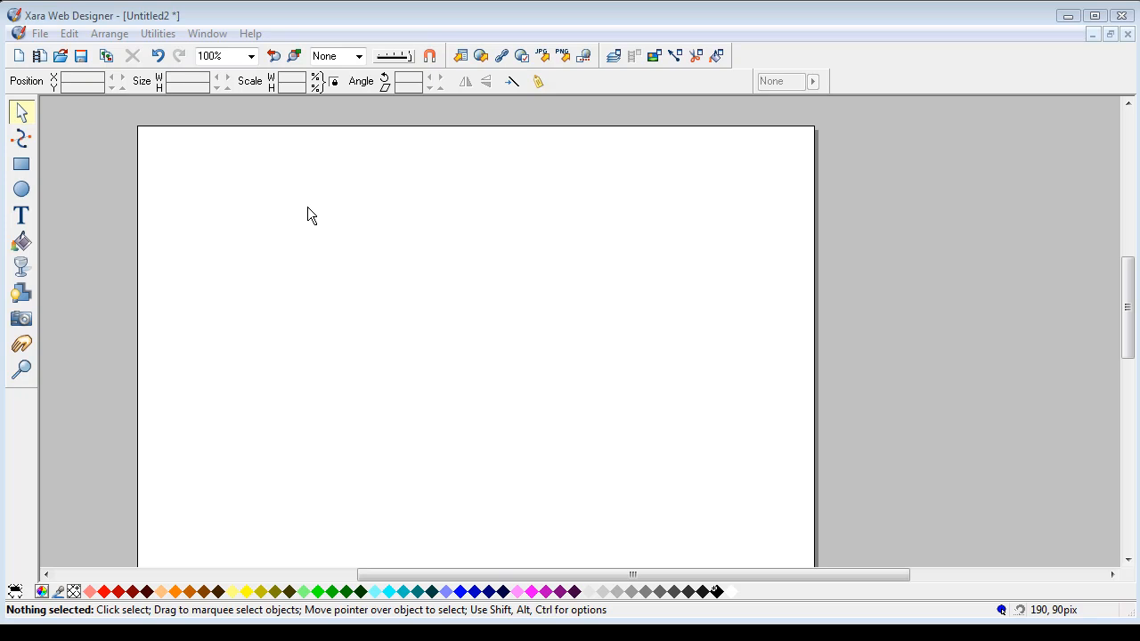
pyautogui.moveTo(20, 163)
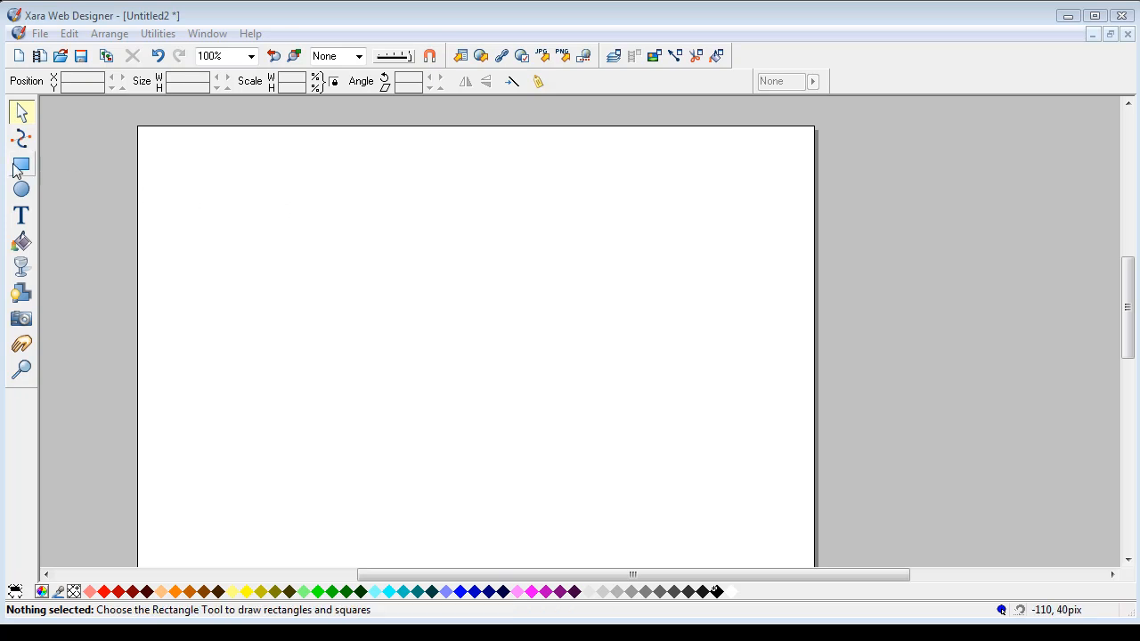
# Switch to the Rectangle tool in the left toolbar
pyautogui.click(21, 165)
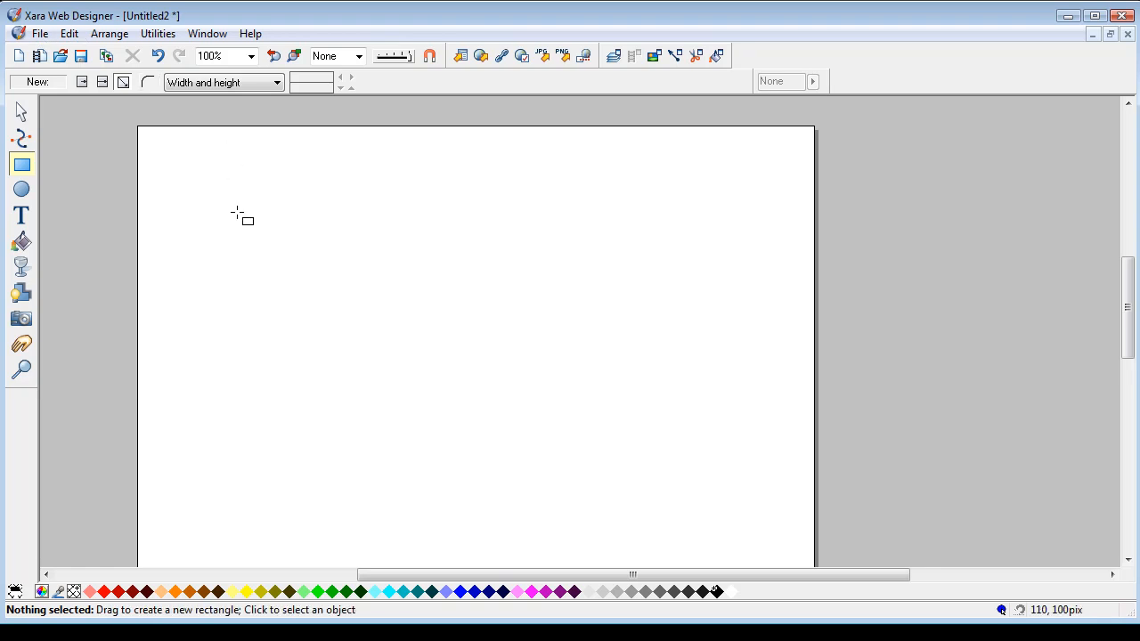
pyautogui.moveTo(186, 181)
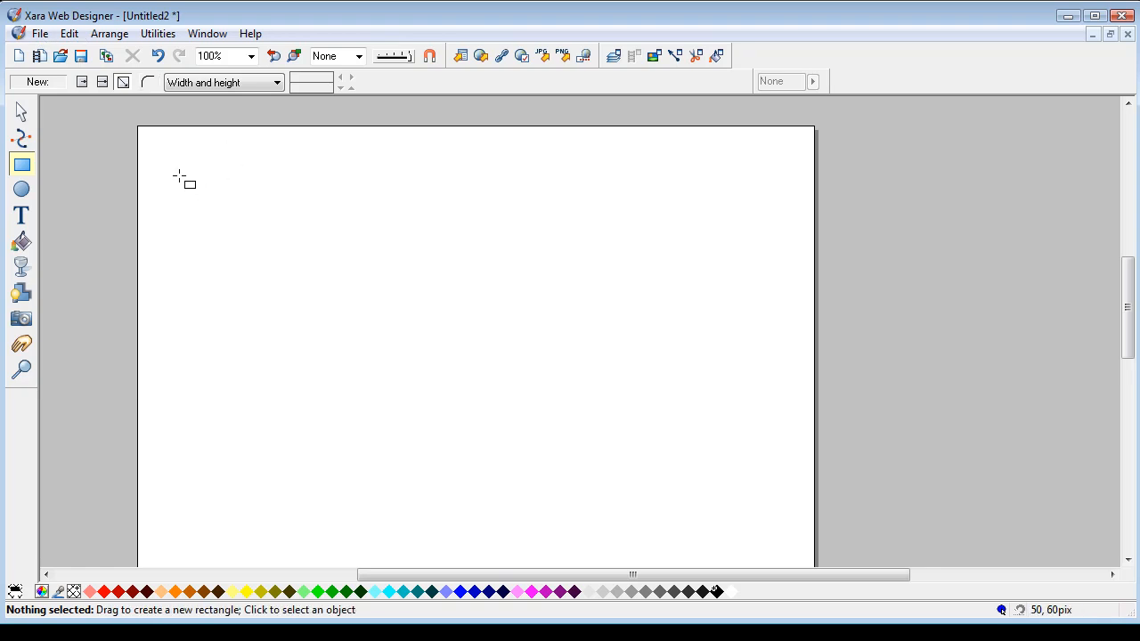
# Draw a 200px light green square near the page's top-left and select it
pyautogui.moveTo(174, 163); pyautogui.dragTo(208, 197)
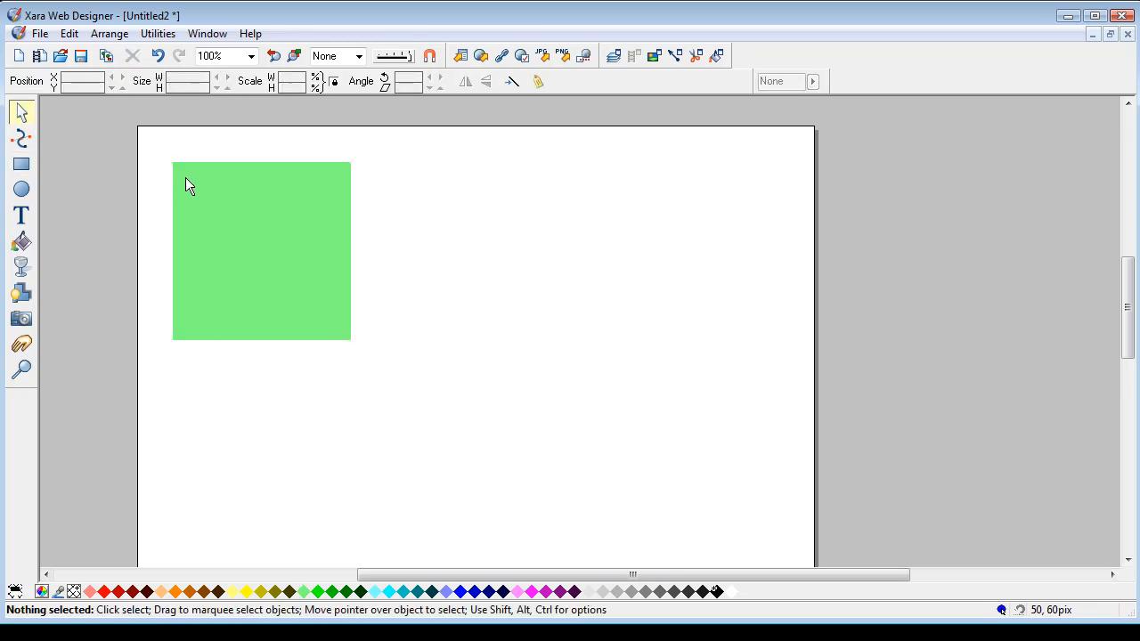
pyautogui.click(261, 251)
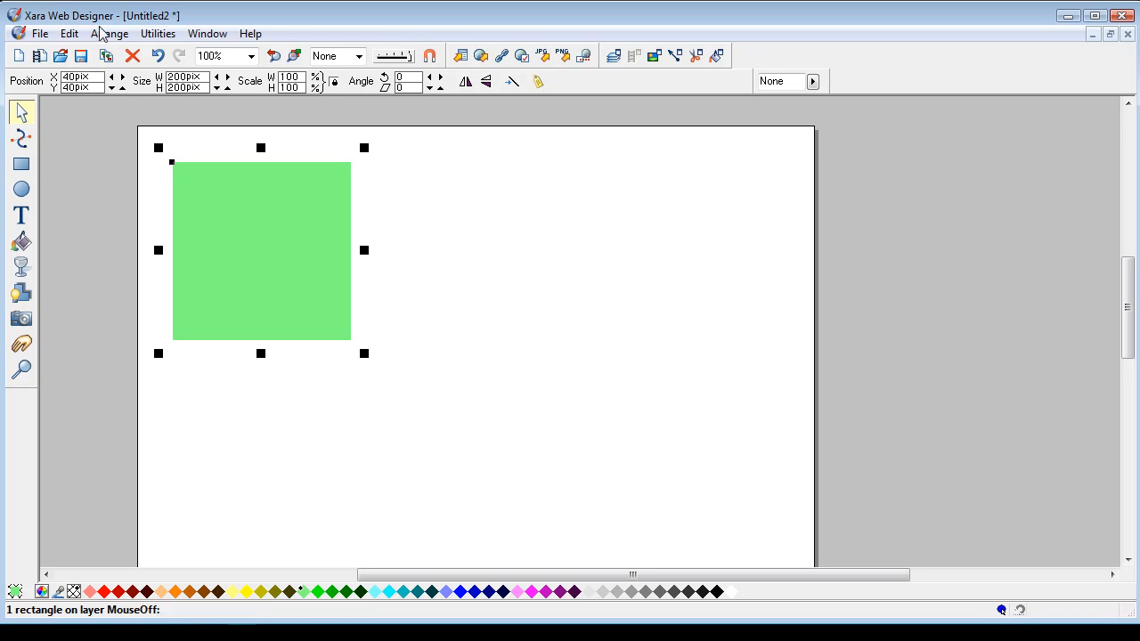
pyautogui.moveTo(132, 198)
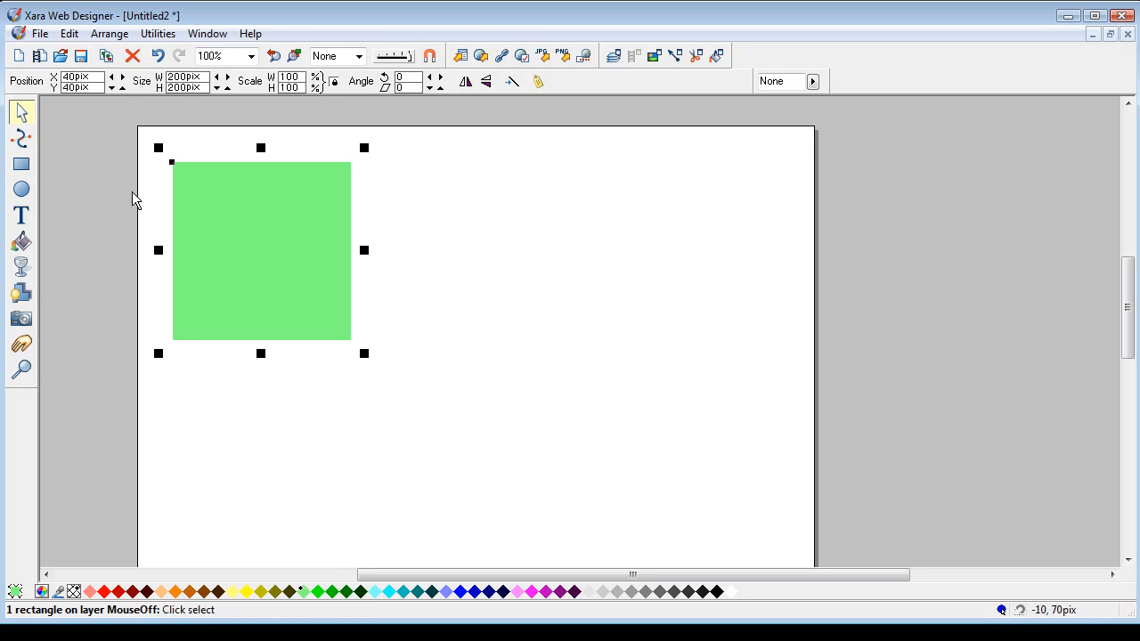
pyautogui.moveTo(22, 139)
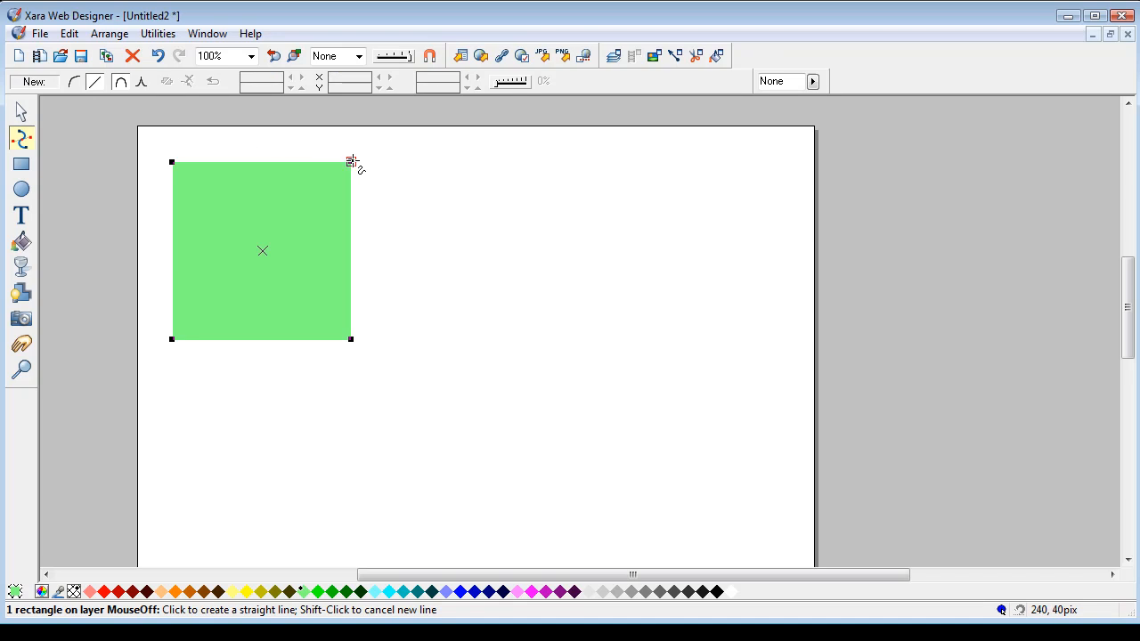
# Convert the green square to editable shapes via the Arrange menu, showing its corner points
pyautogui.click(157, 55)
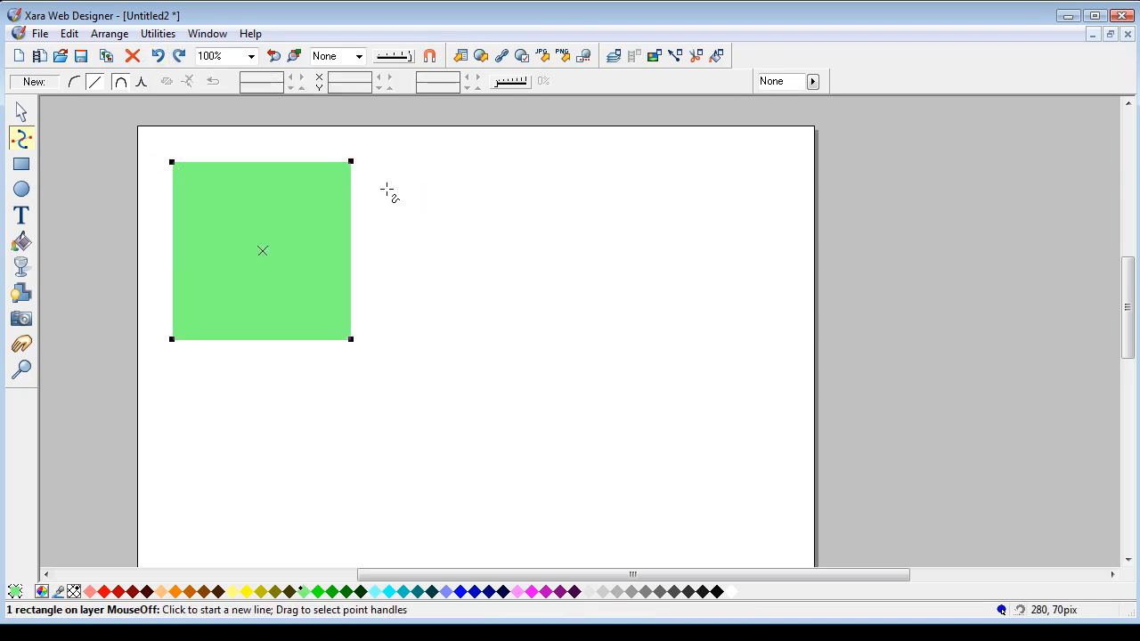
pyautogui.click(109, 33)
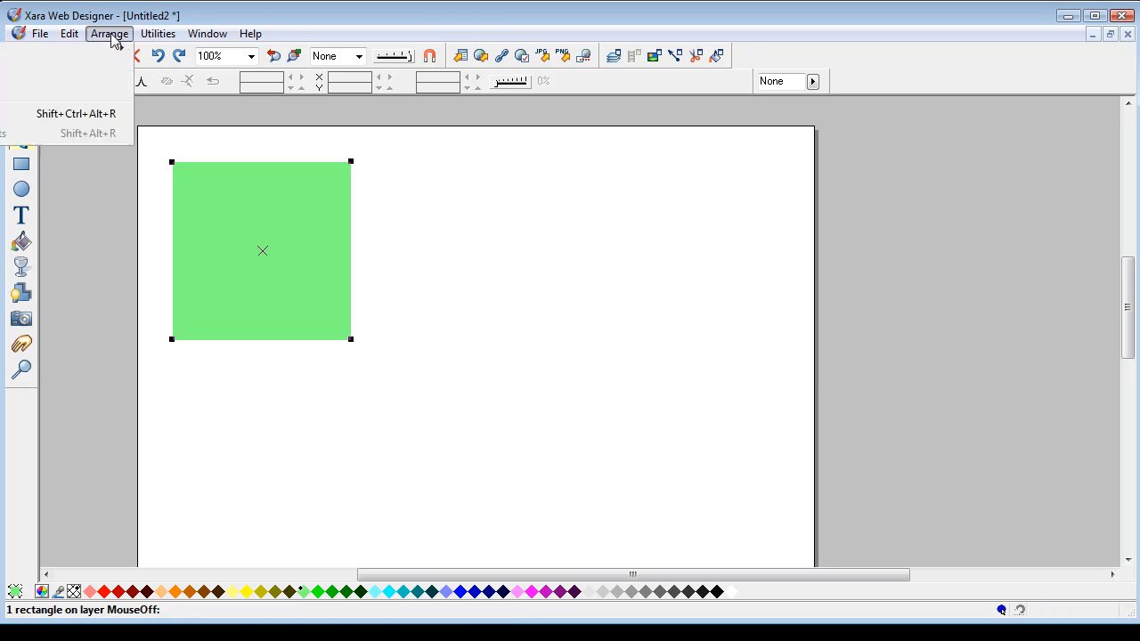
pyautogui.click(109, 33)
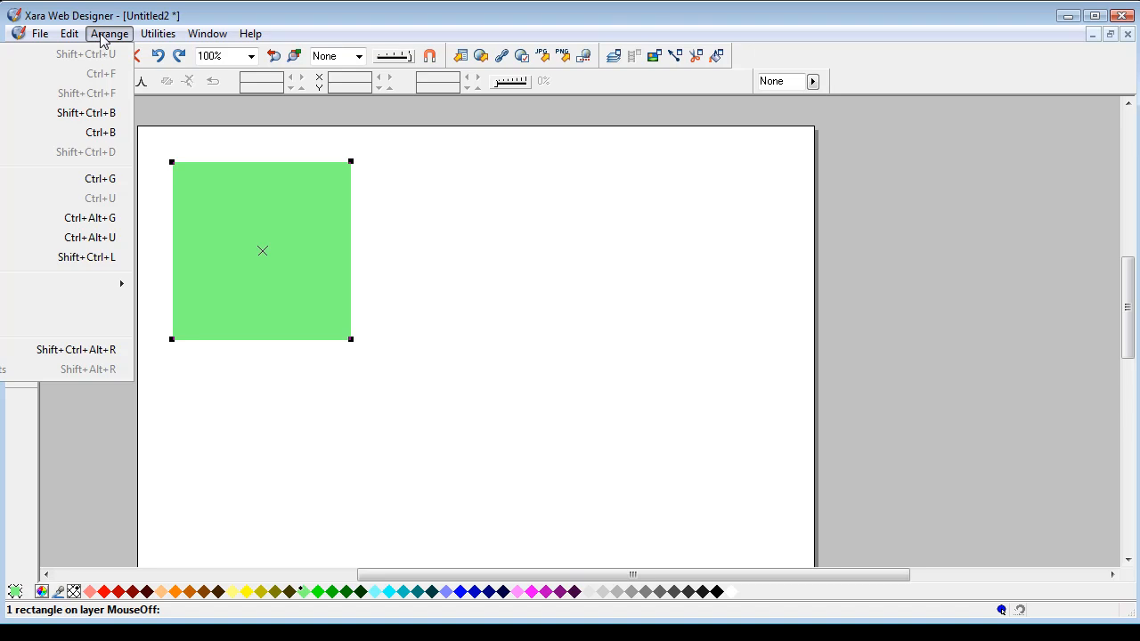
pyautogui.moveTo(100, 40)
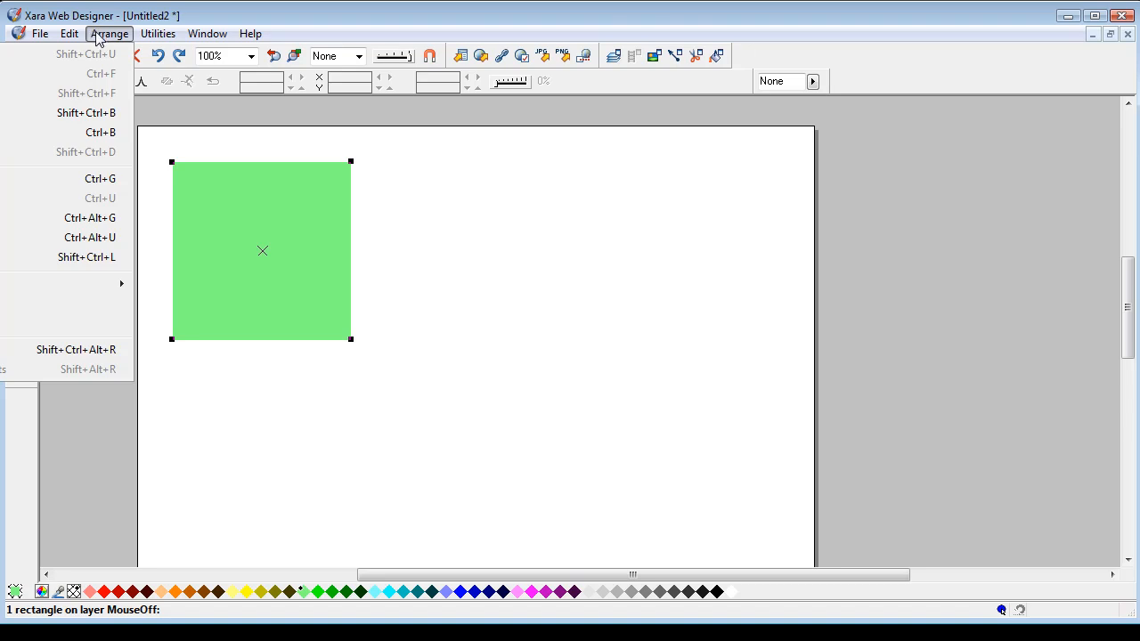
pyautogui.moveTo(109, 48)
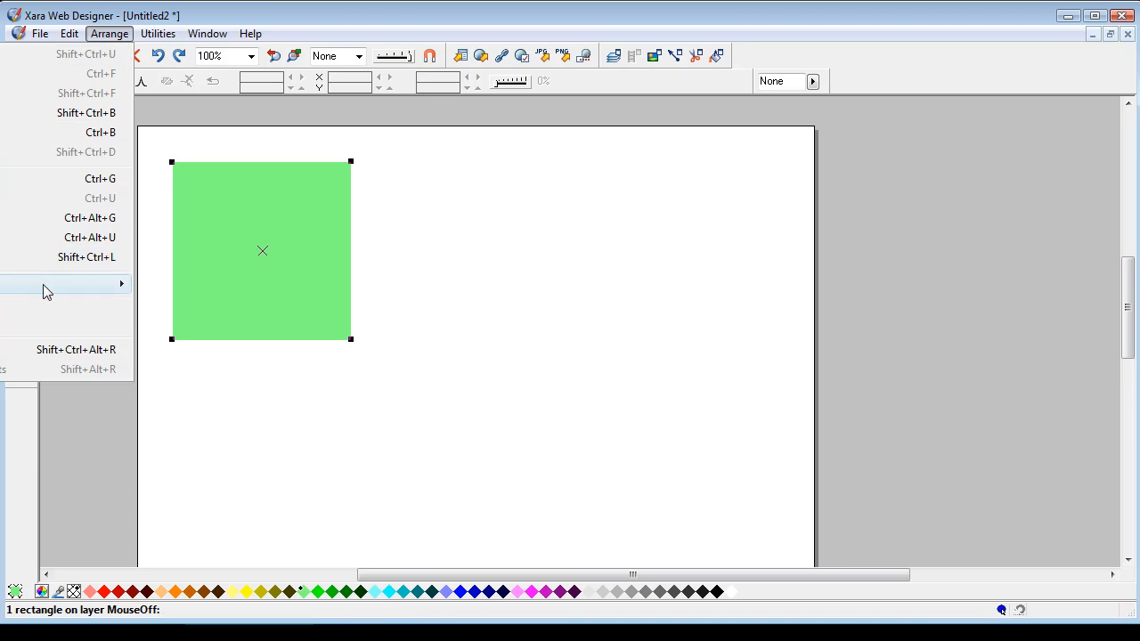
pyautogui.moveTo(62, 284)
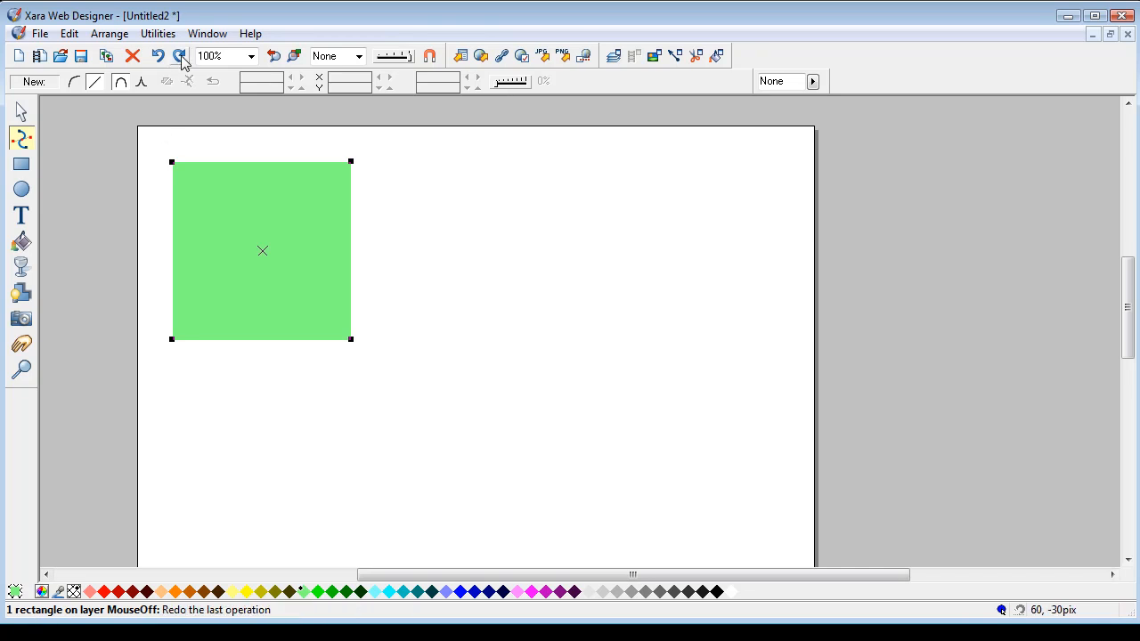
pyautogui.click(180, 56)
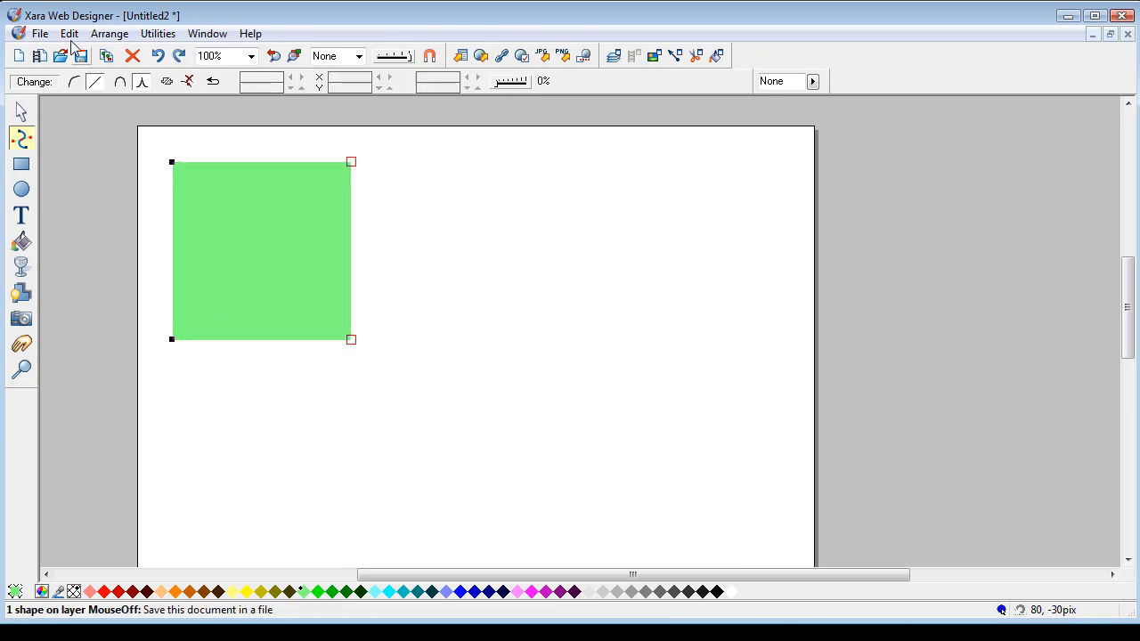
# Draw a horizontal line across the square's lower part and select both objects
pyautogui.click(68, 34)
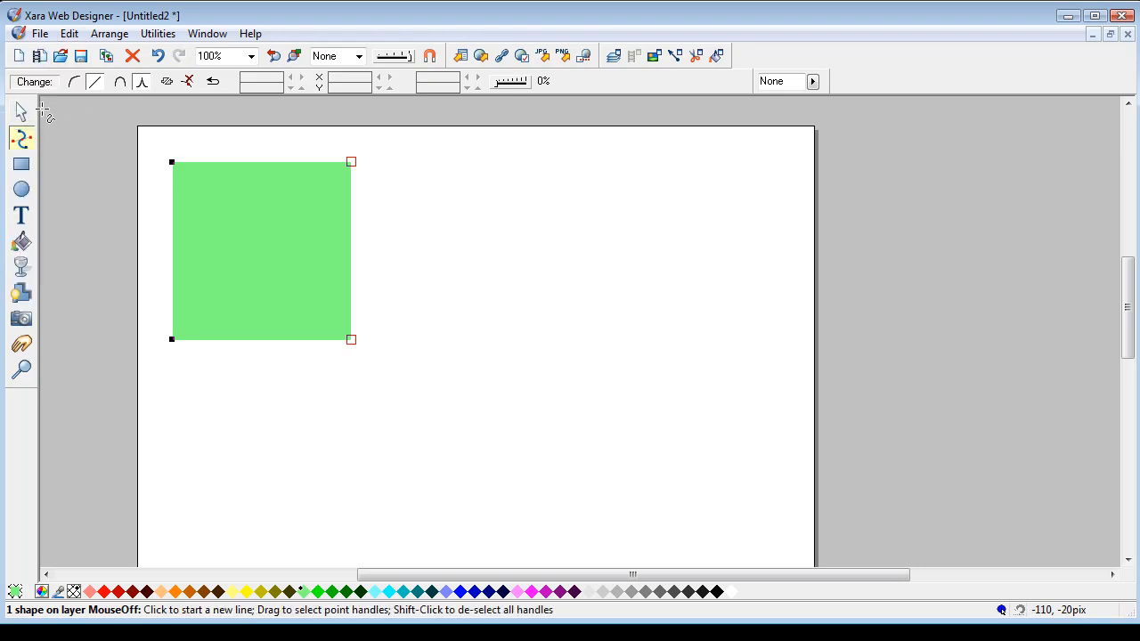
pyautogui.moveTo(78, 120)
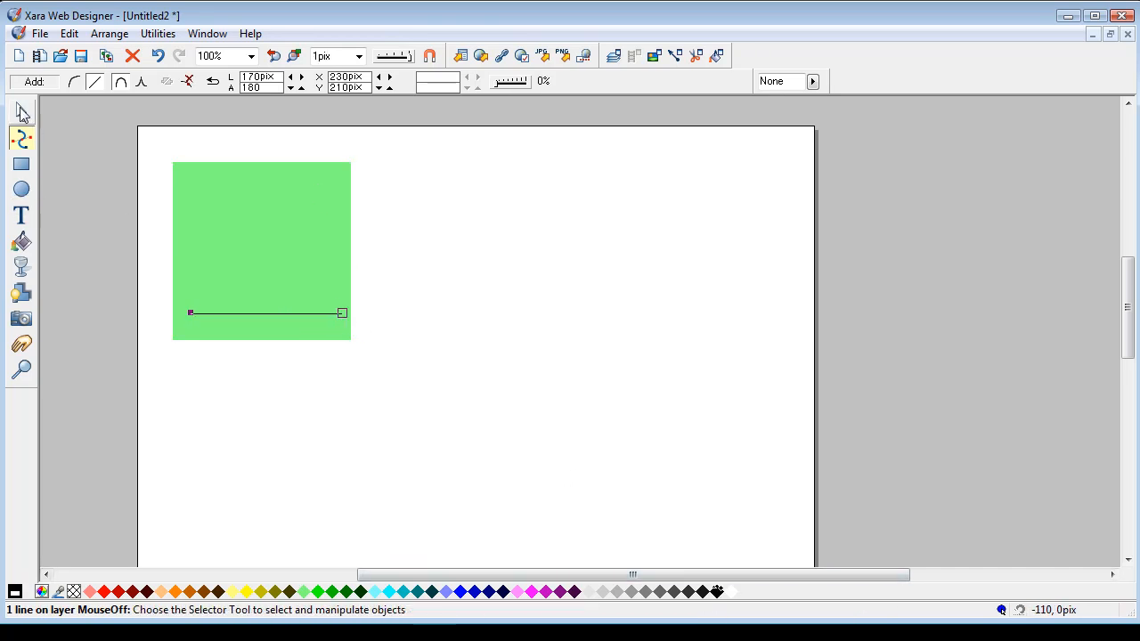
pyautogui.click(21, 113)
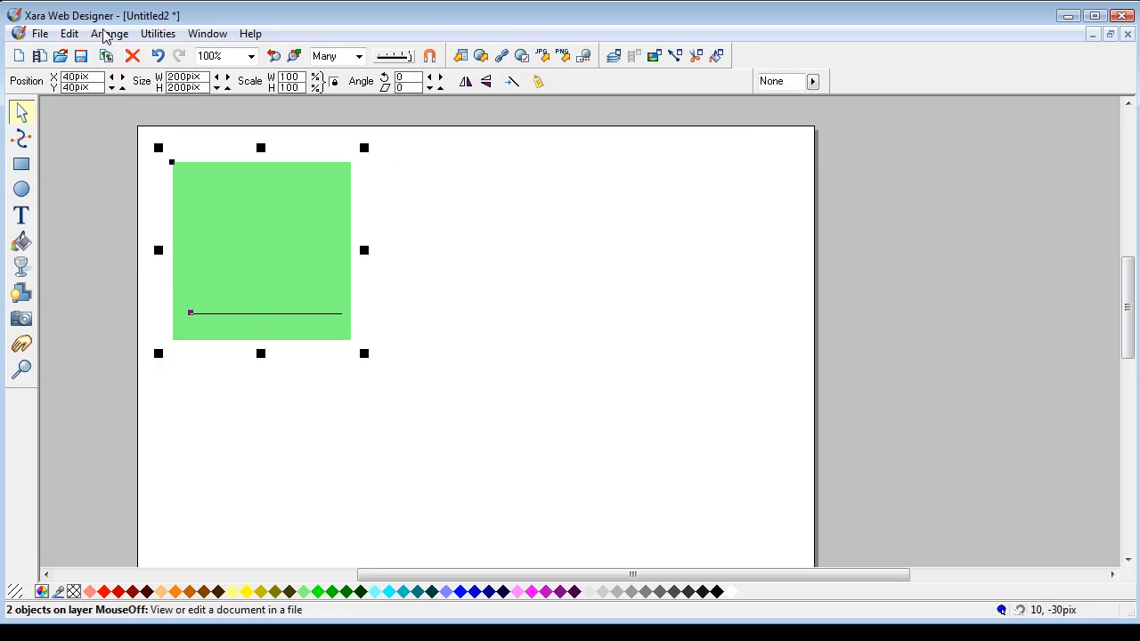
# Align the line centrally to the selection bounds, horizontally and vertically
pyautogui.click(109, 33)
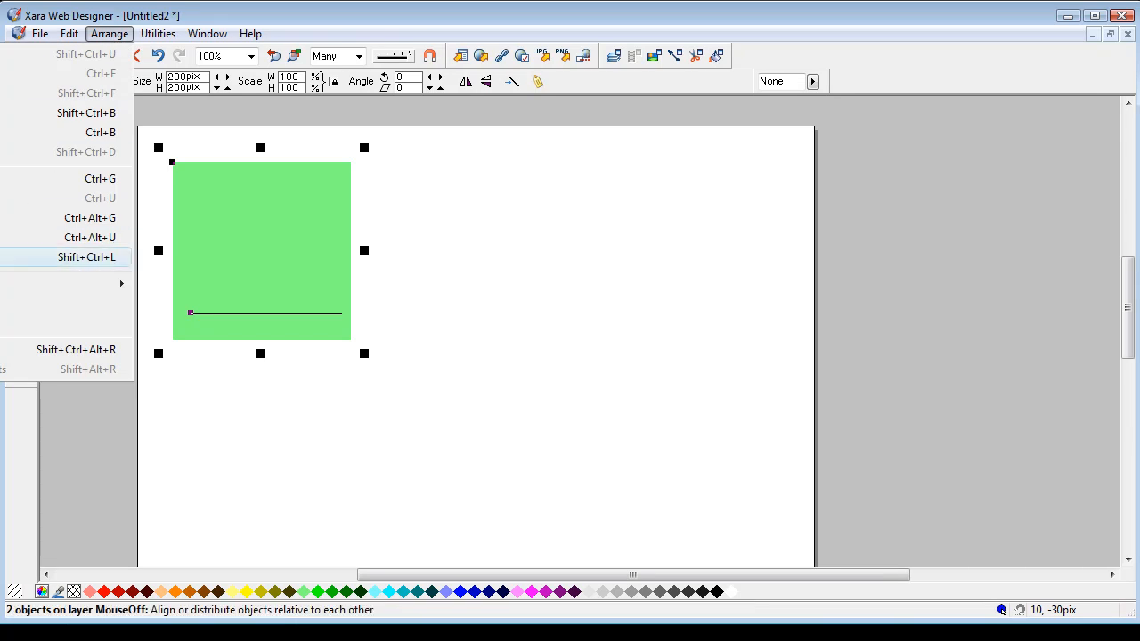
pyautogui.click(64, 257)
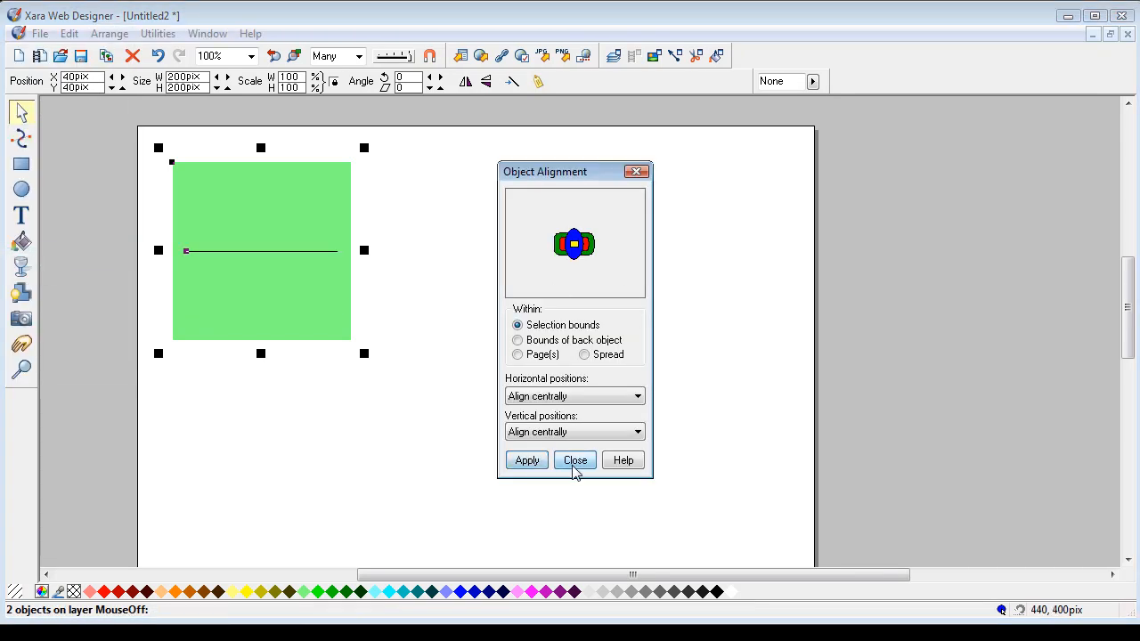
pyautogui.click(574, 459)
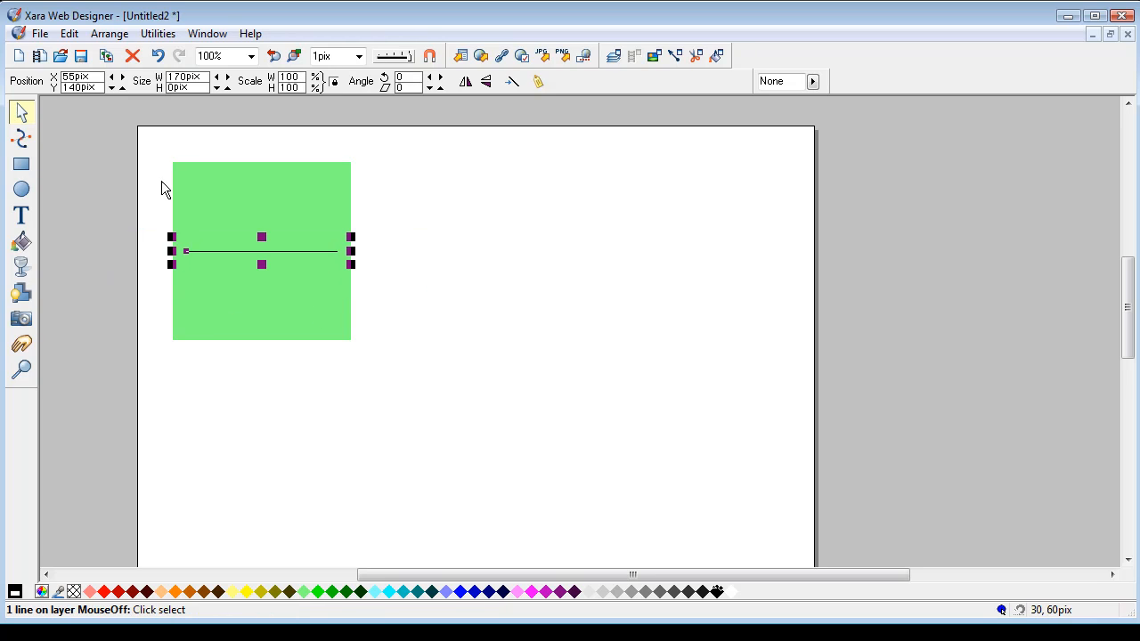
pyautogui.click(22, 139)
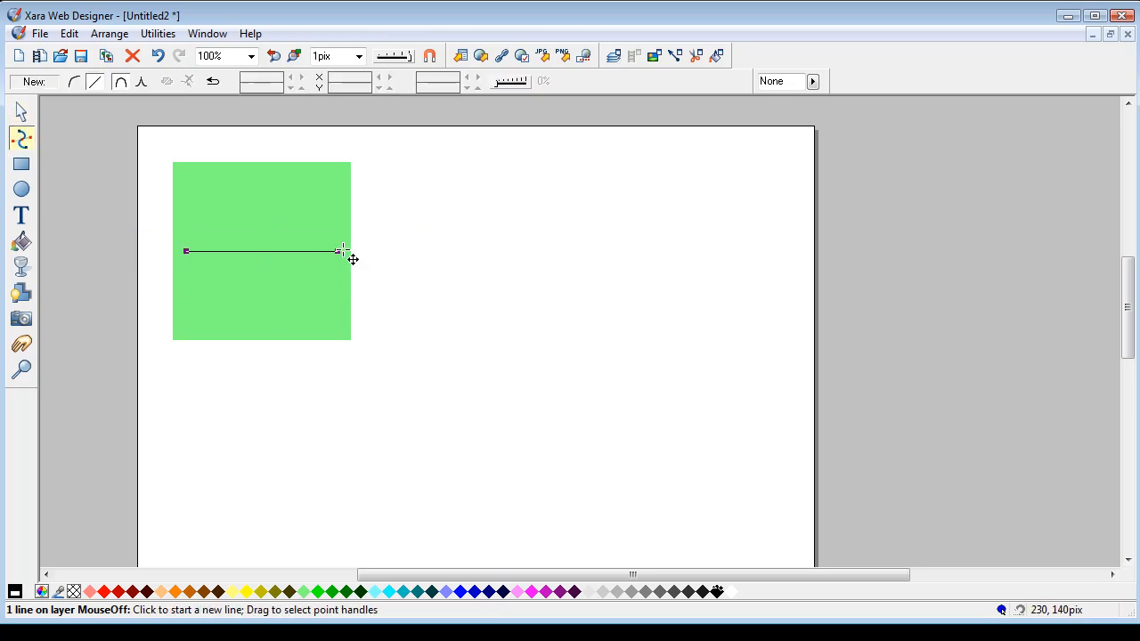
# Stretch the line and rotate it to a 45° angle
pyautogui.click(21, 110)
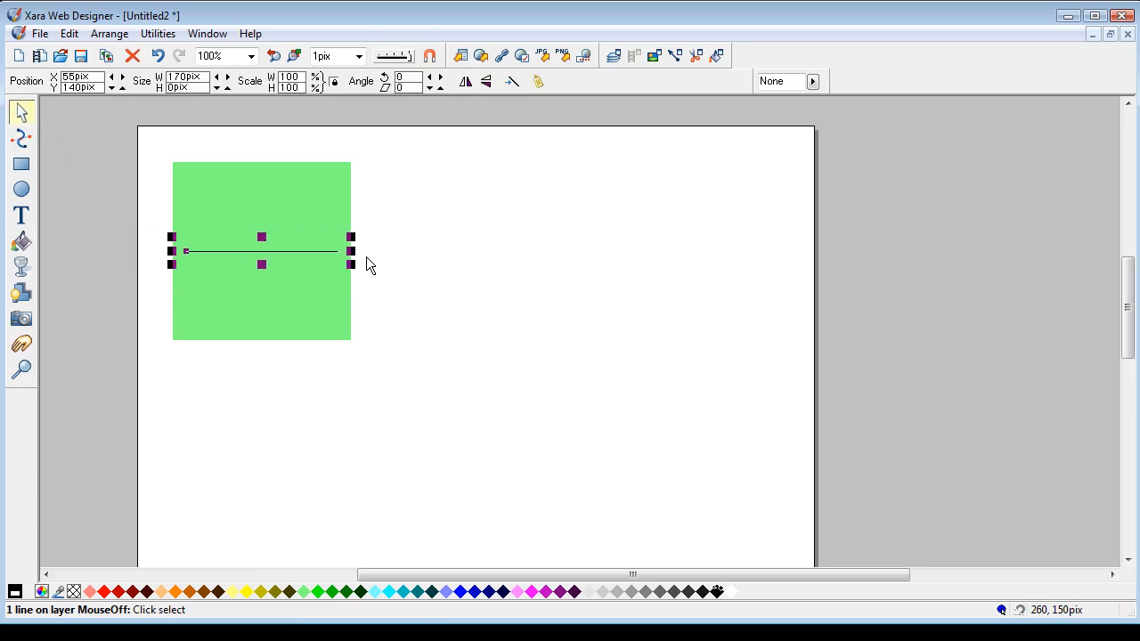
pyautogui.moveTo(350, 252)
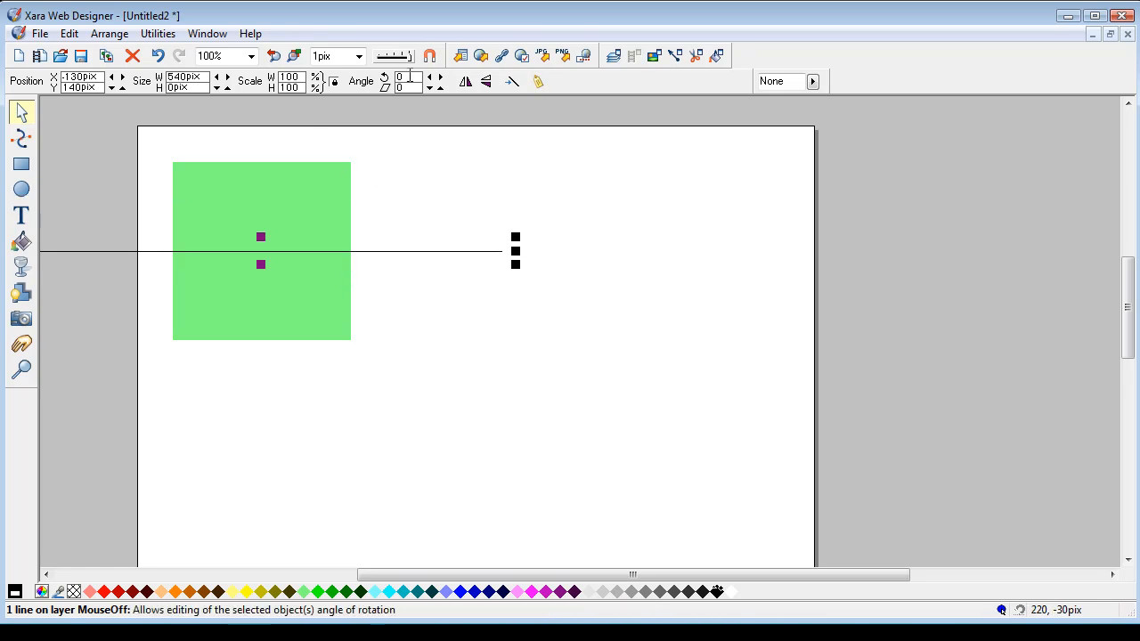
pyautogui.write('45')
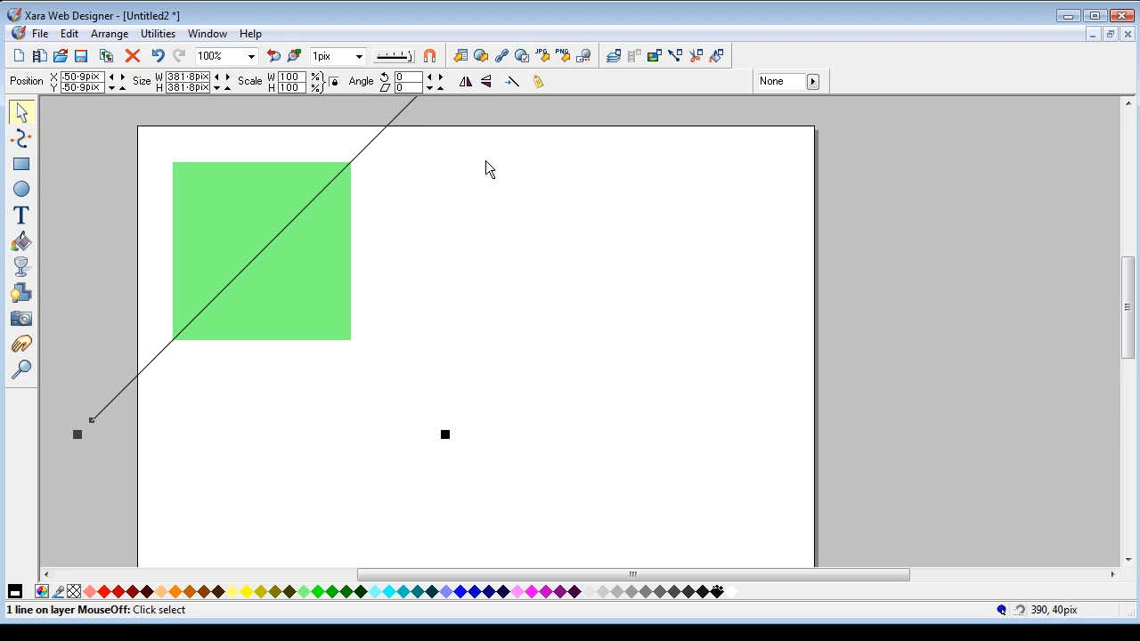
pyautogui.moveTo(436, 192)
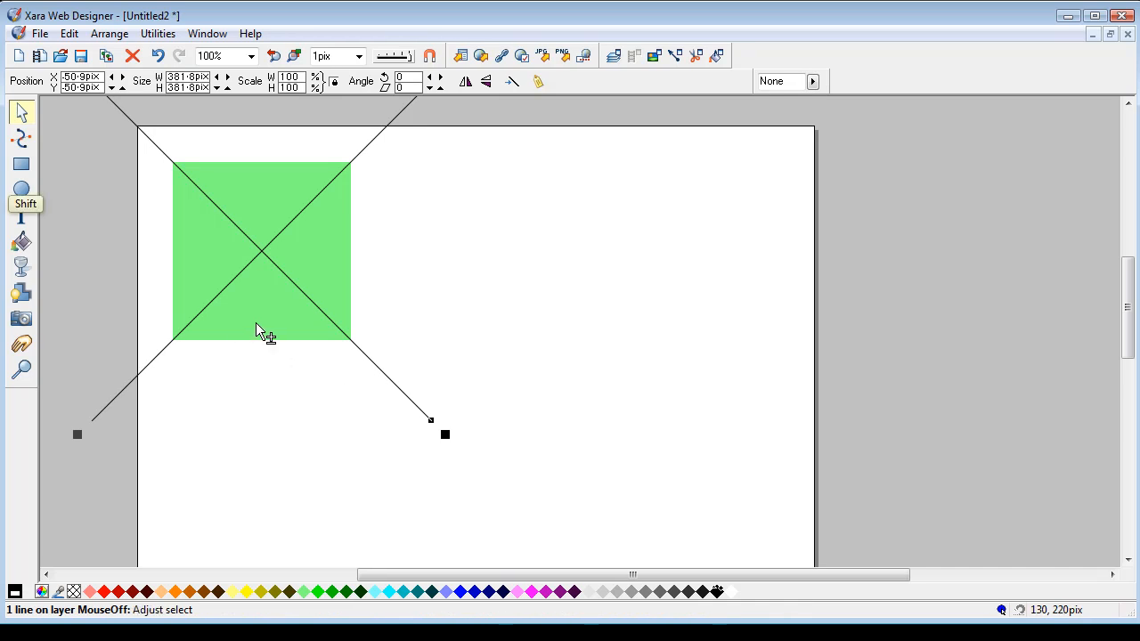
# Slice the square along the second diagonal, delete the cutting line, and deselect
pyautogui.click(109, 33)
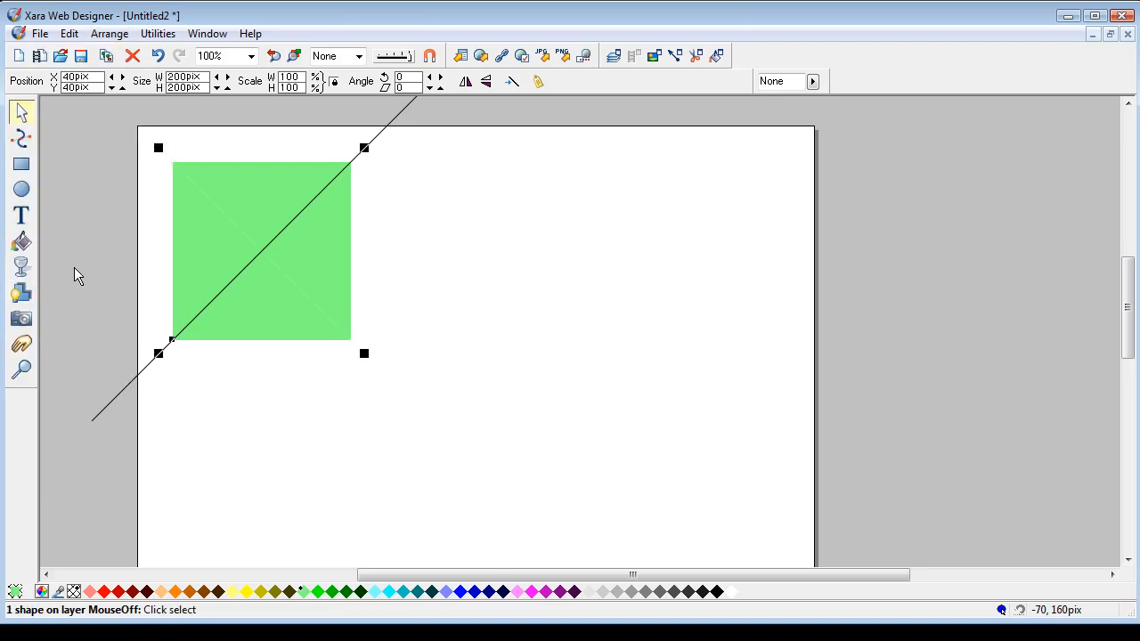
pyautogui.moveTo(87, 259)
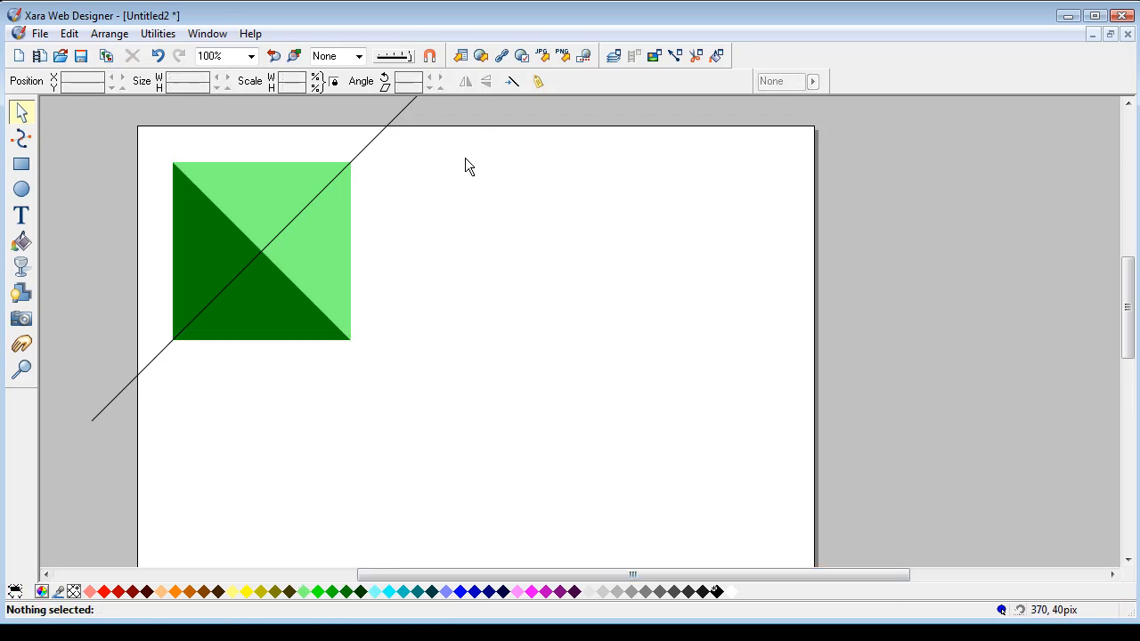
pyautogui.click(234, 205)
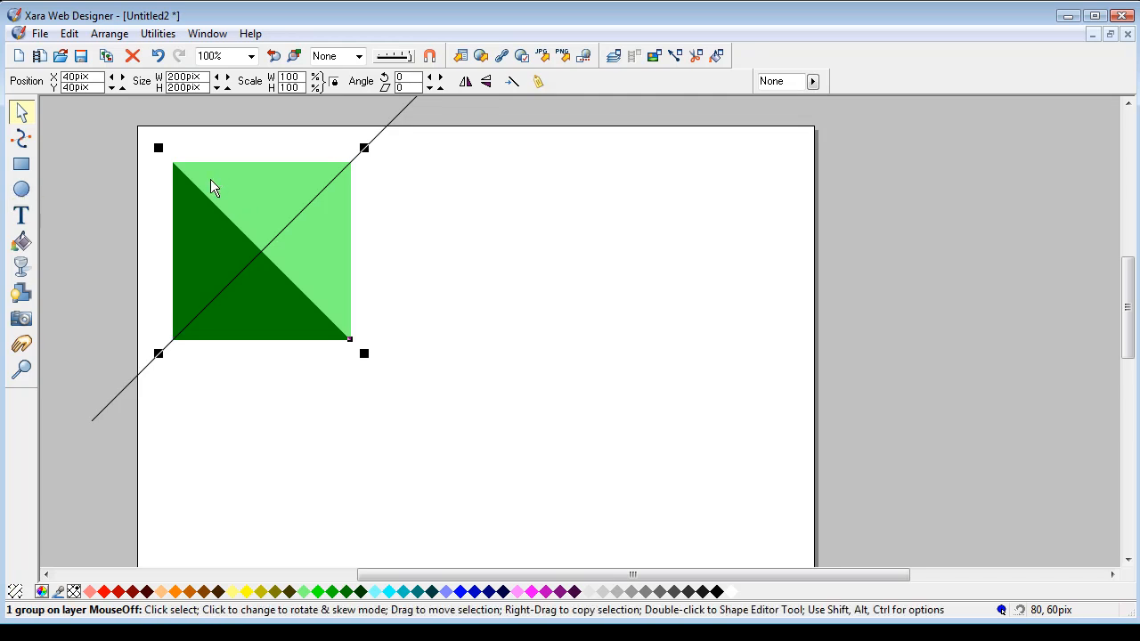
pyautogui.moveTo(337, 98)
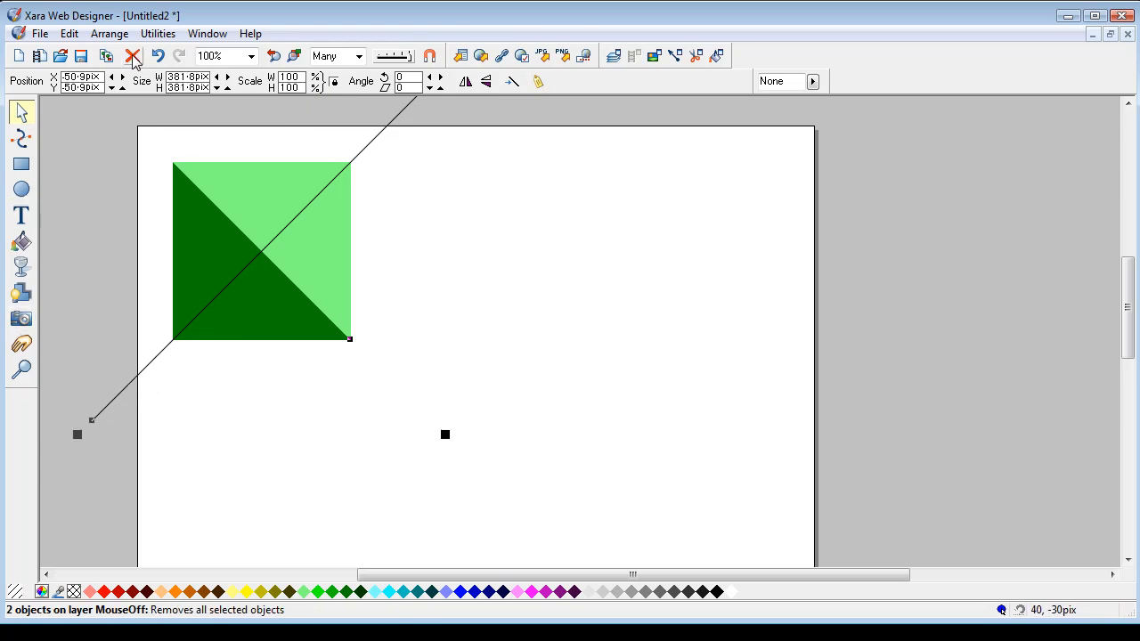
pyautogui.click(109, 33)
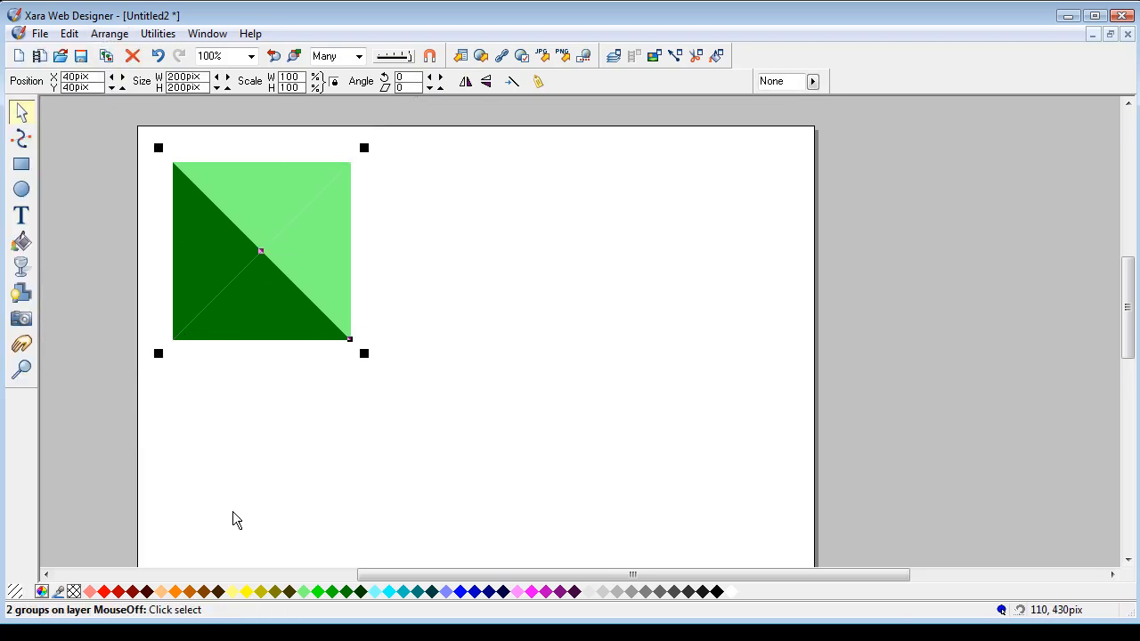
pyautogui.click(109, 33)
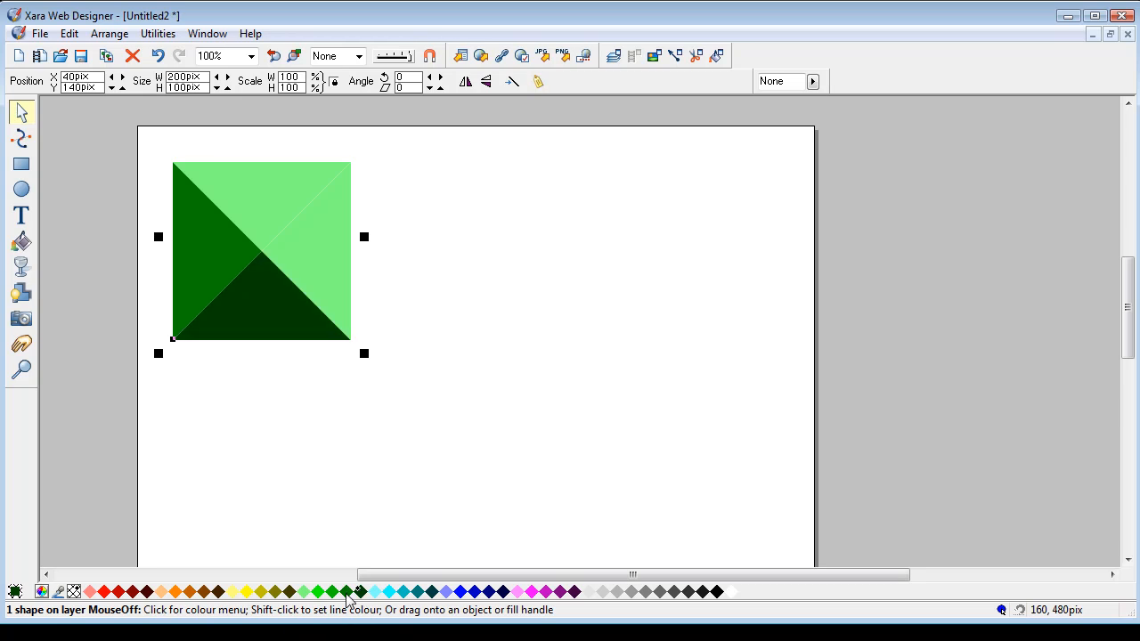
pyautogui.moveTo(310, 244)
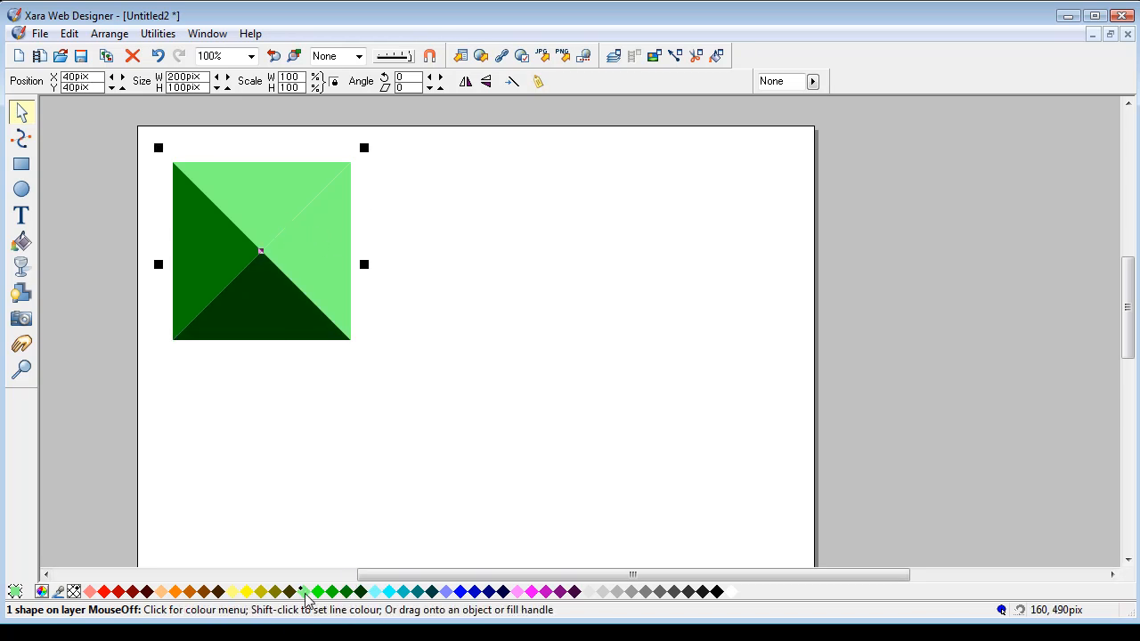
# Give the top triangle a bright green swatch from the colour bar
pyautogui.click(308, 591)
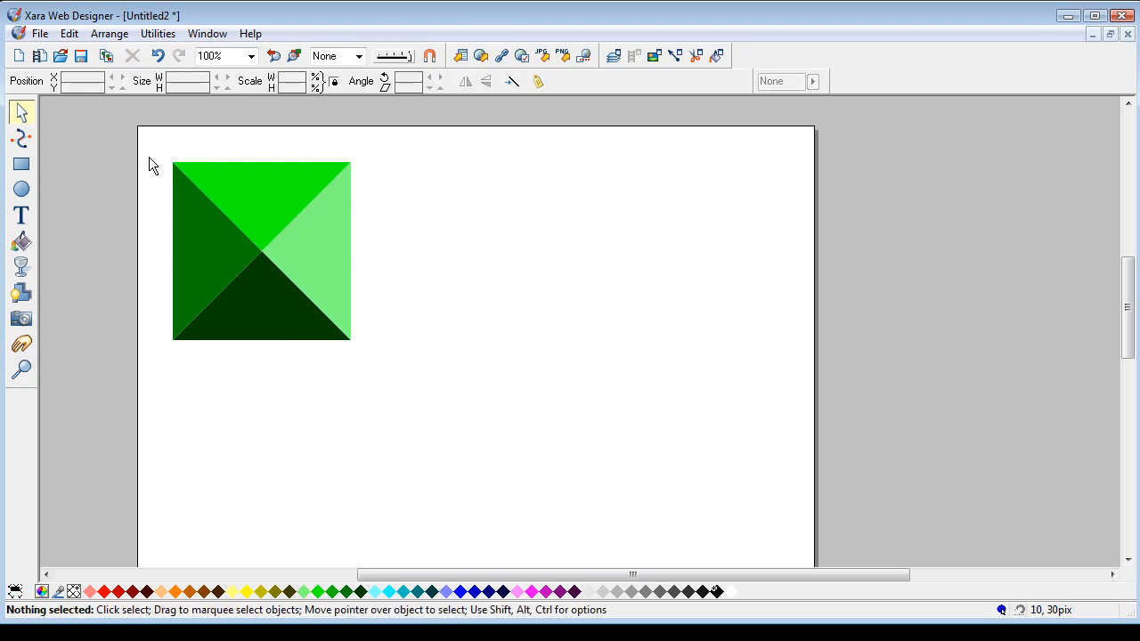
pyautogui.moveTo(198, 164)
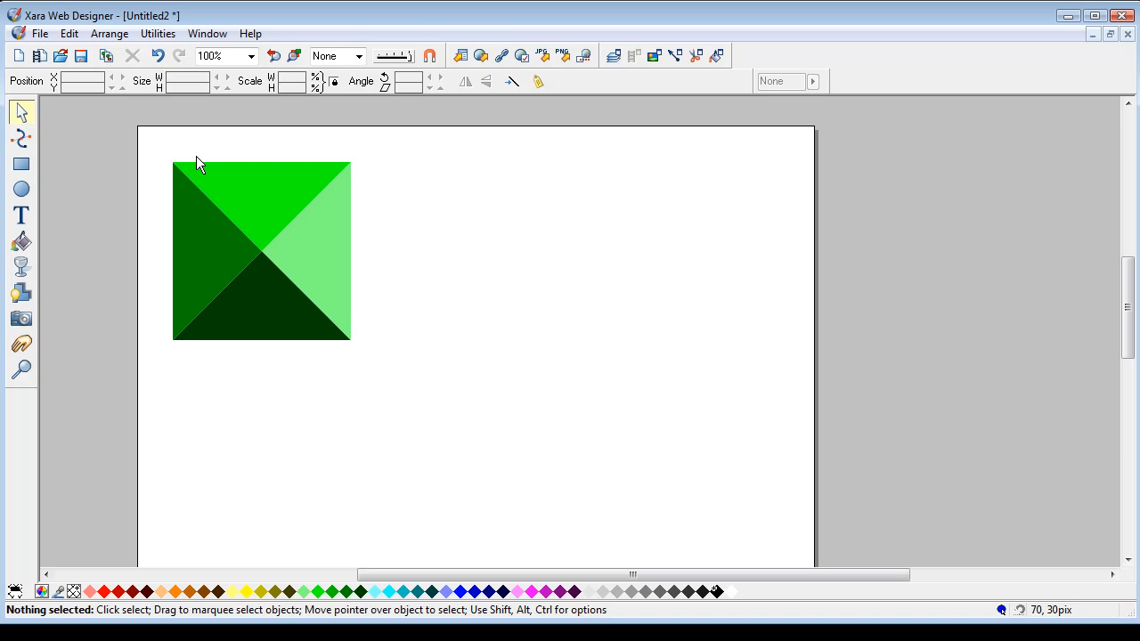
pyautogui.moveTo(381, 263)
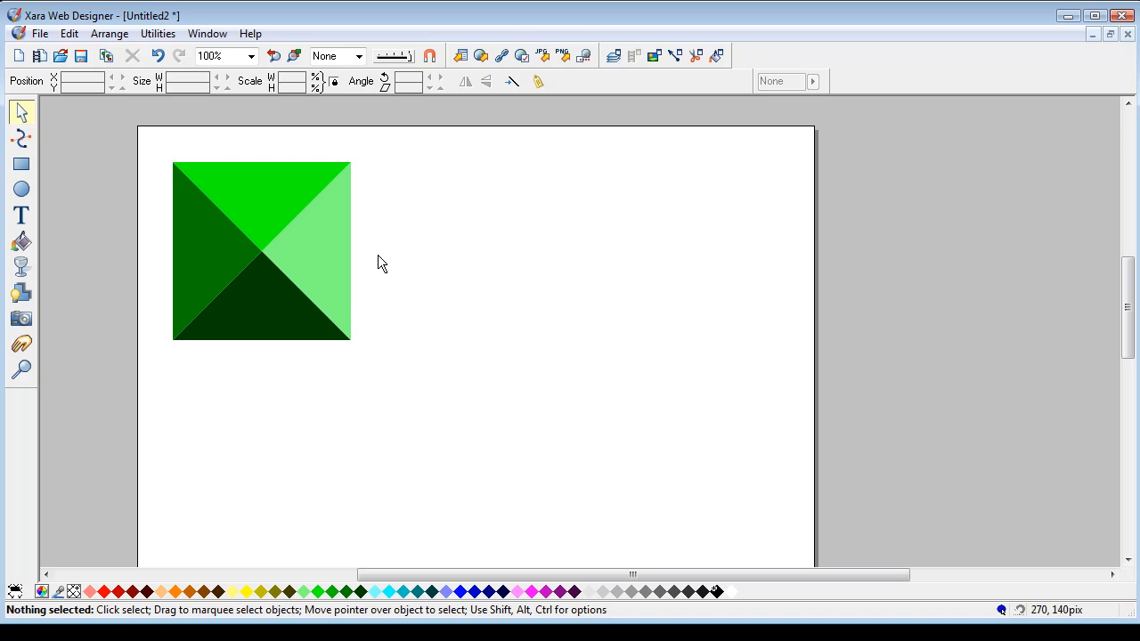
pyautogui.click(261, 251)
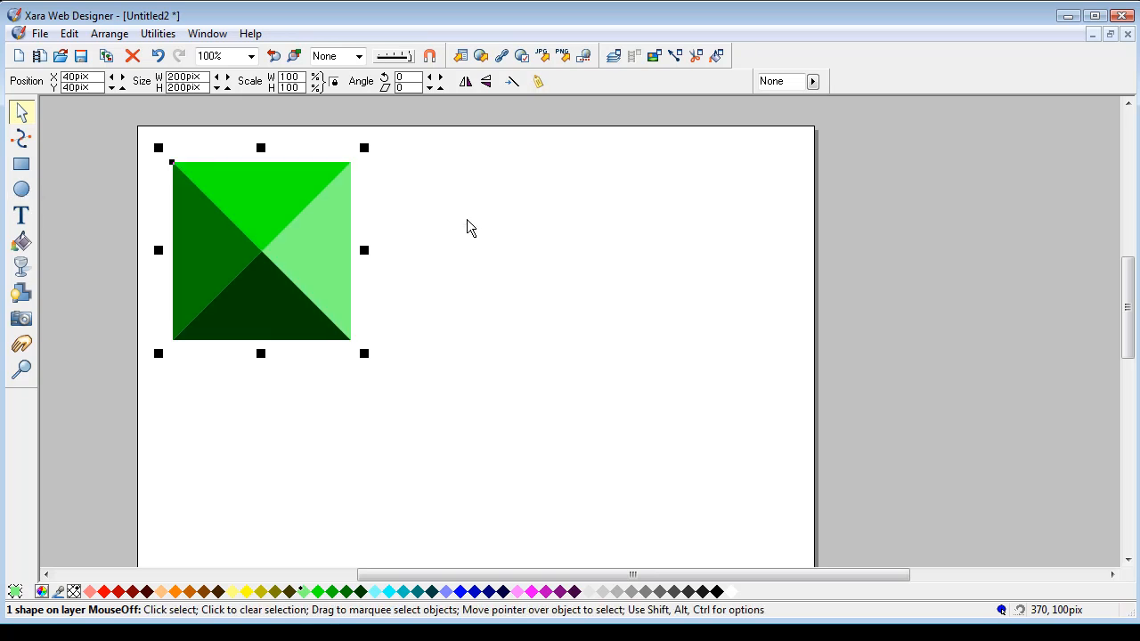
pyautogui.moveTo(381, 428)
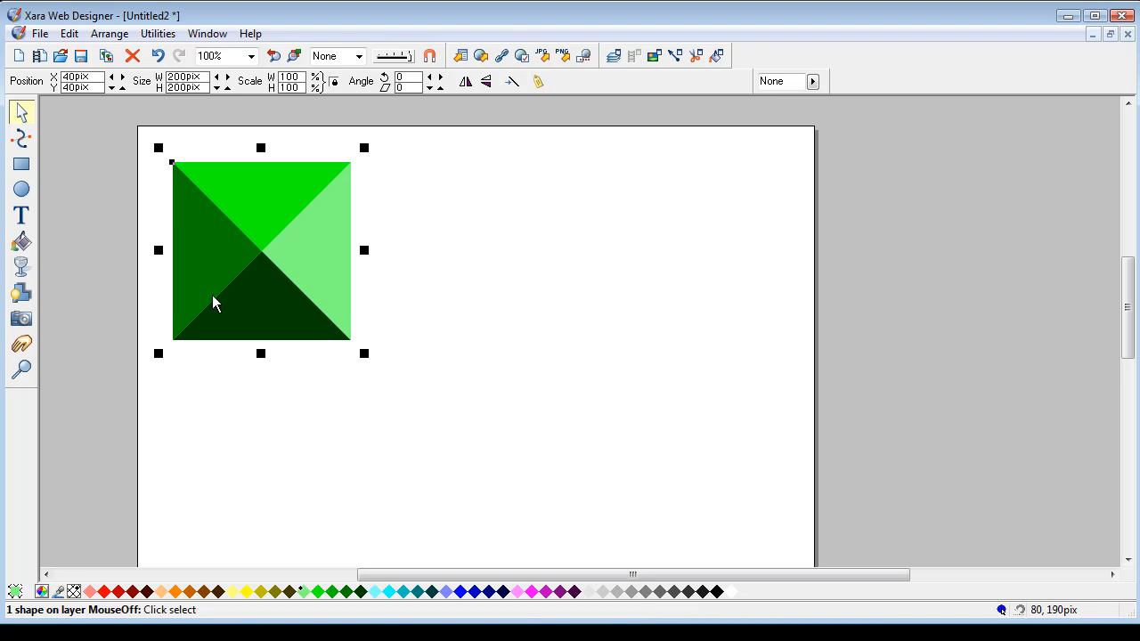
pyautogui.moveTo(318, 276)
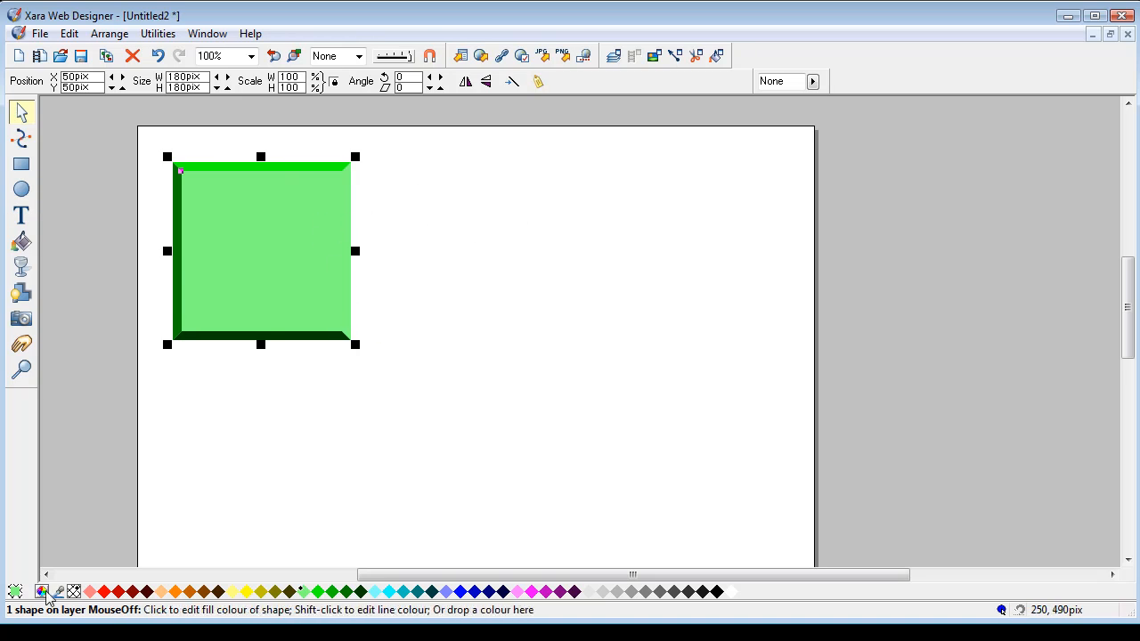
# Open the fill colour editor for the 180×180 inner square
pyautogui.click(42, 591)
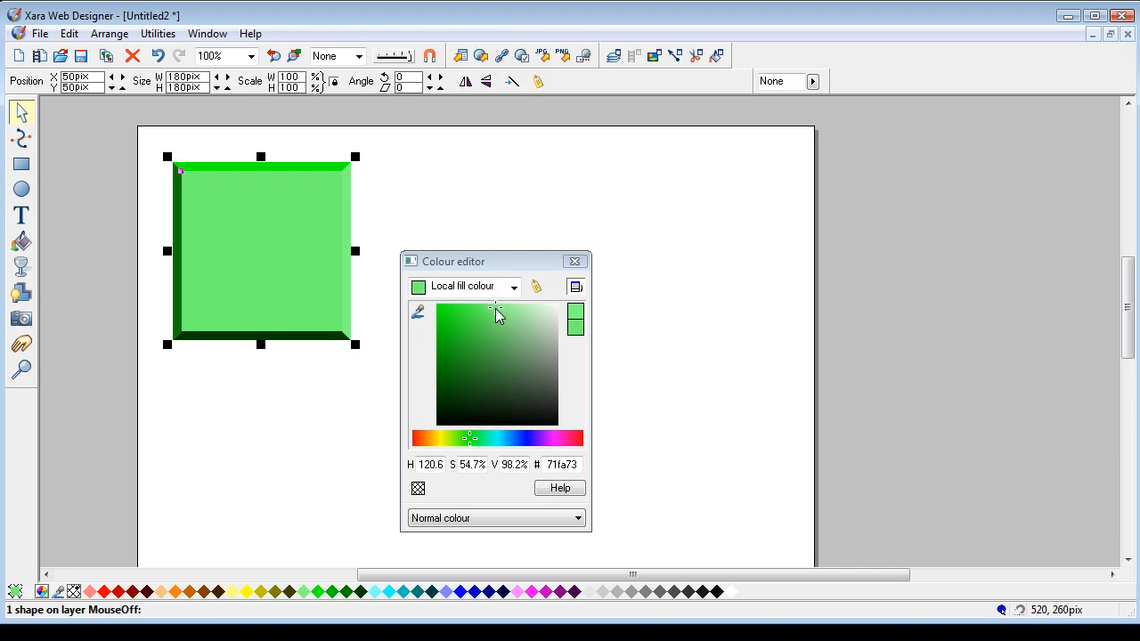
# Choose a medium green for the inner face and close the colour editor
pyautogui.click(474, 326)
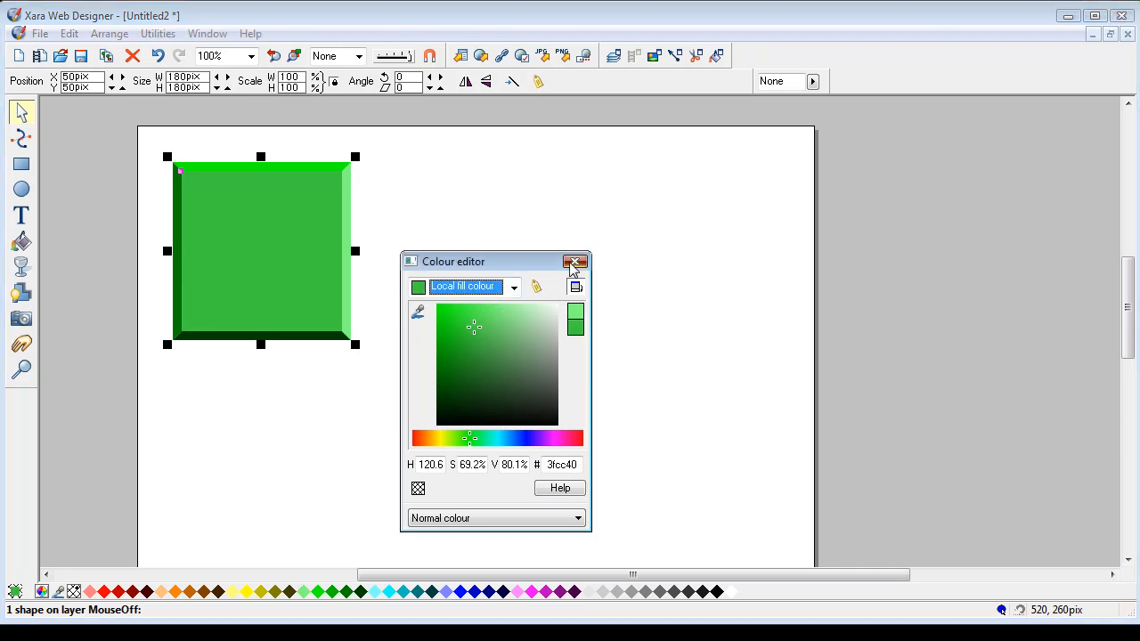
pyautogui.click(575, 262)
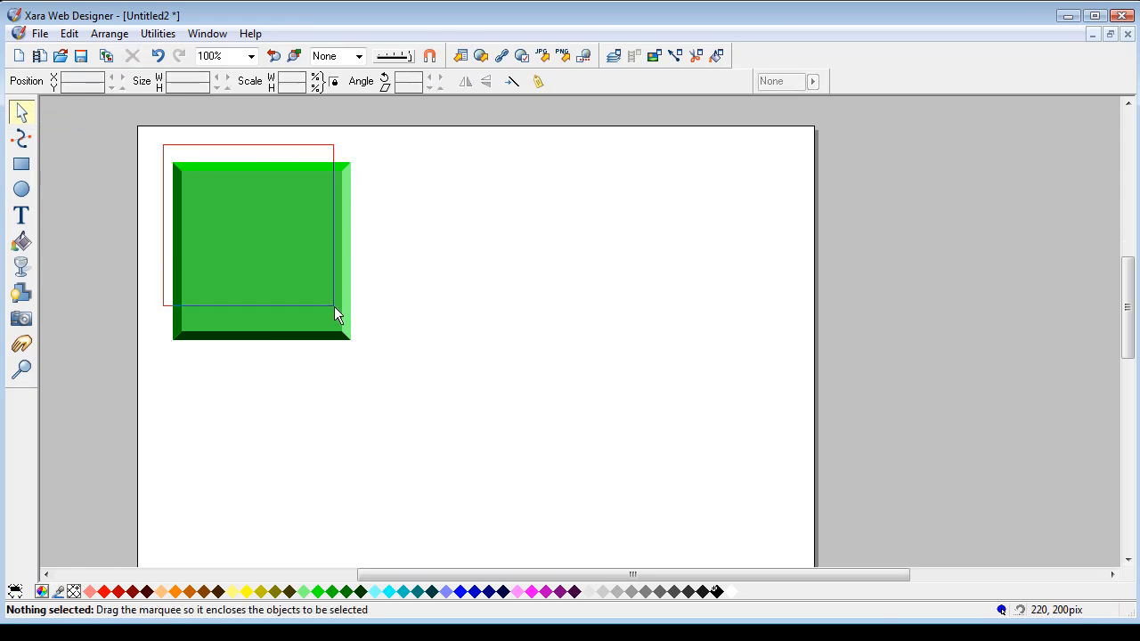
pyautogui.click(261, 250)
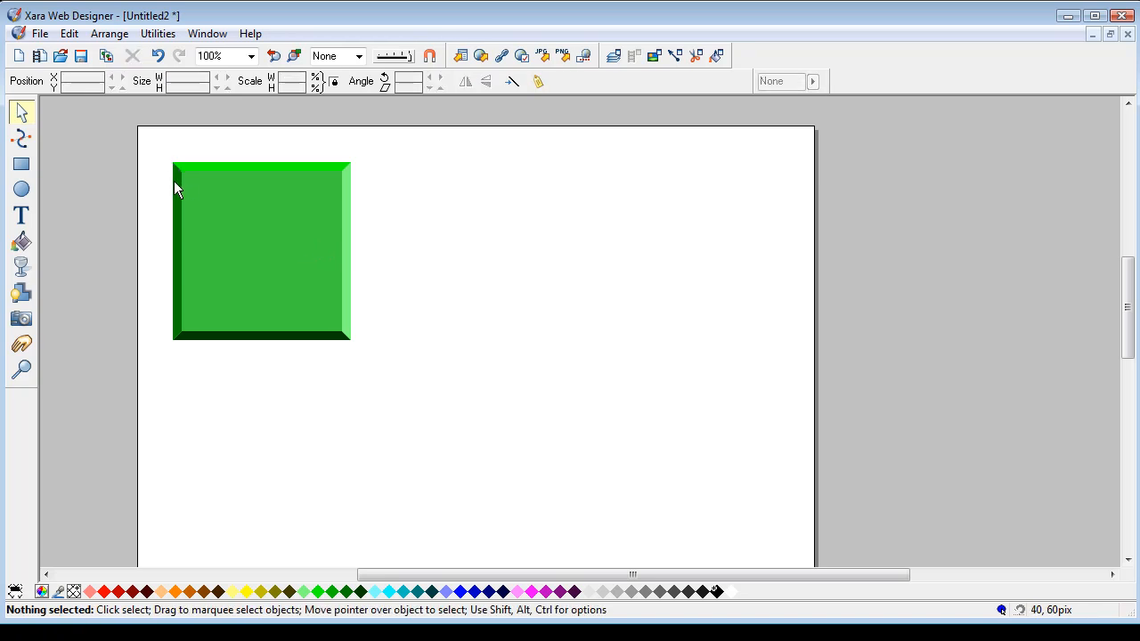
pyautogui.click(208, 216)
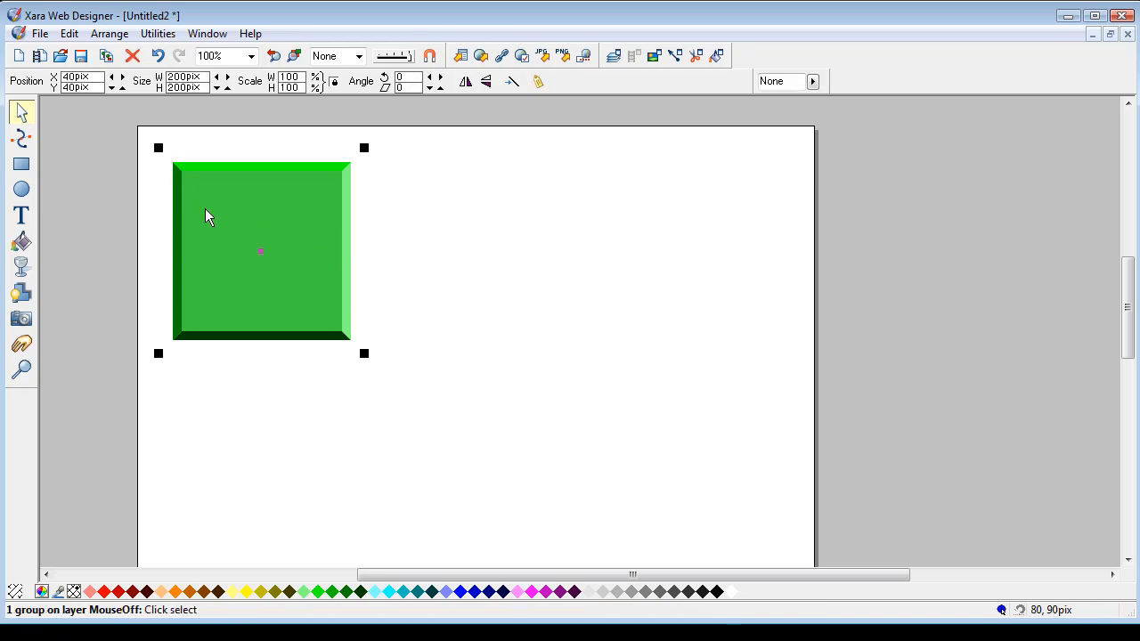
pyautogui.click(109, 33)
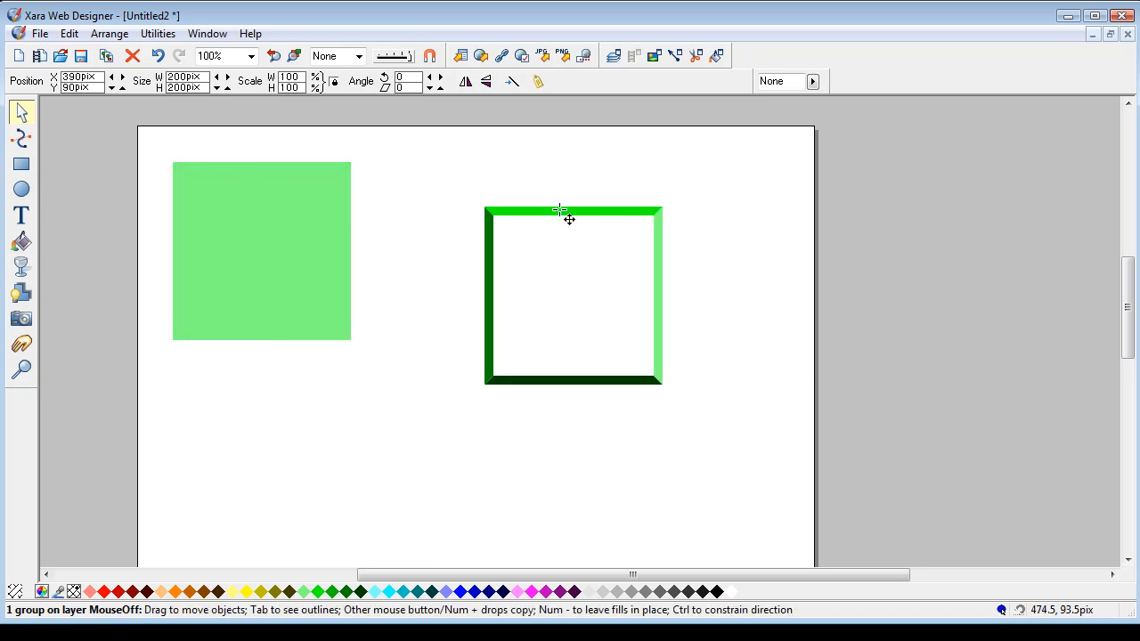
pyautogui.click(158, 55)
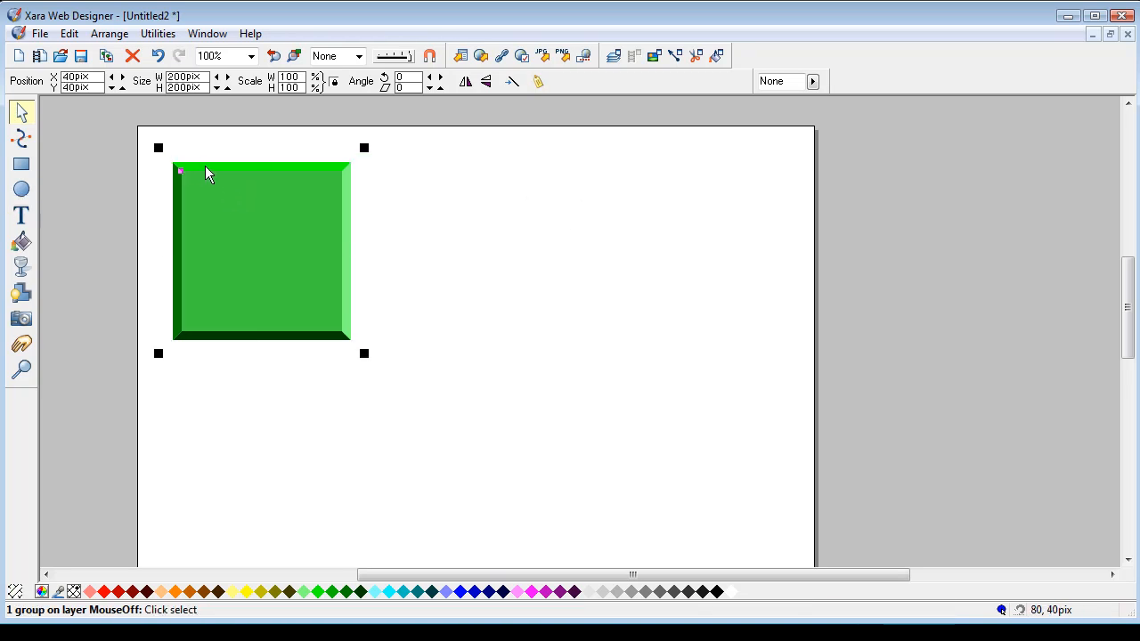
pyautogui.click(109, 33)
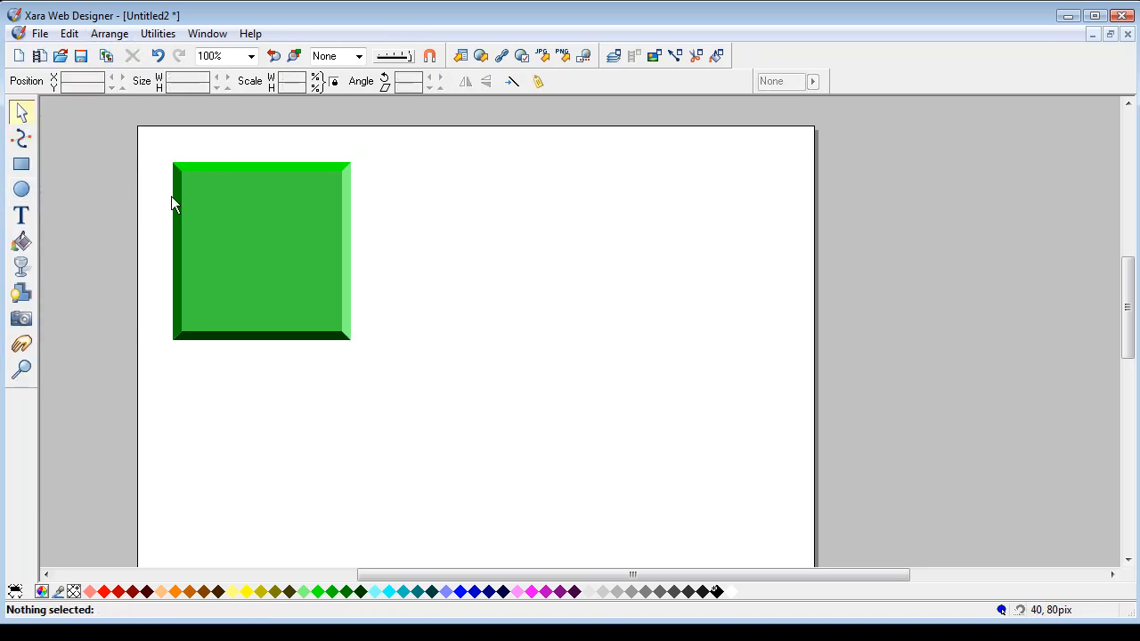
pyautogui.click(261, 252)
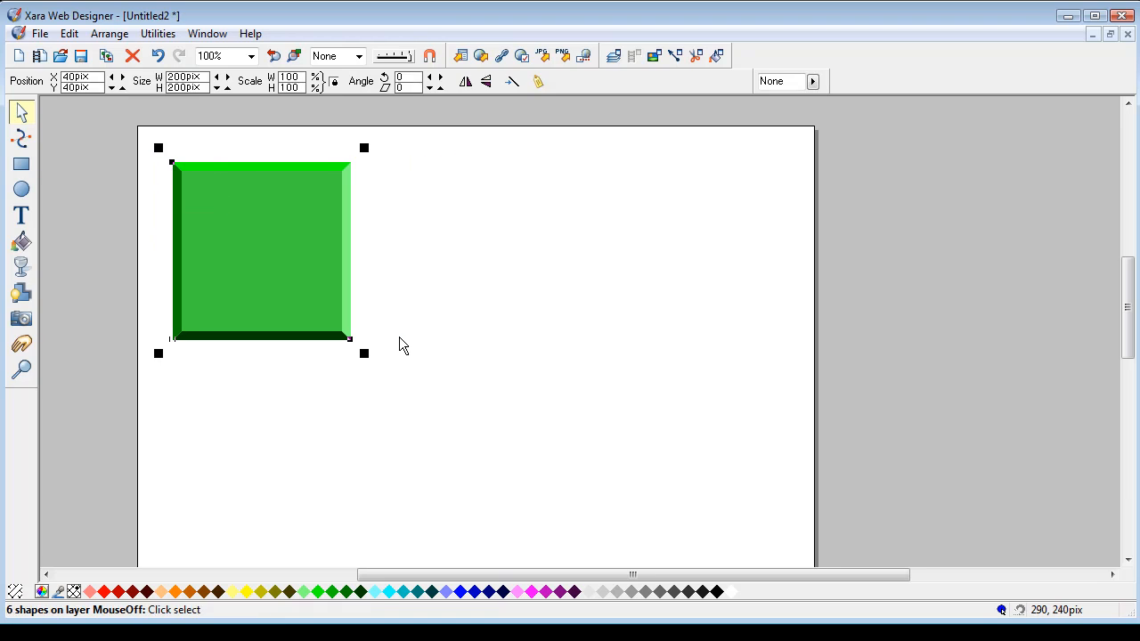
# Widen the green button into a short bar with a grey bevelled square beside it
pyautogui.click(21, 139)
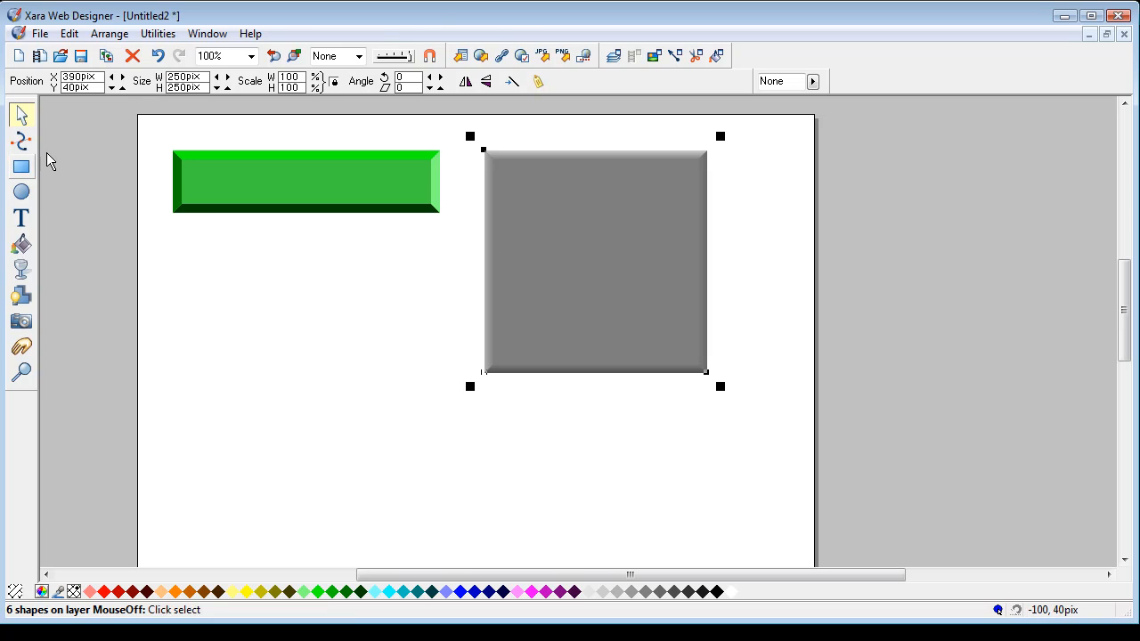
pyautogui.moveTo(535, 161)
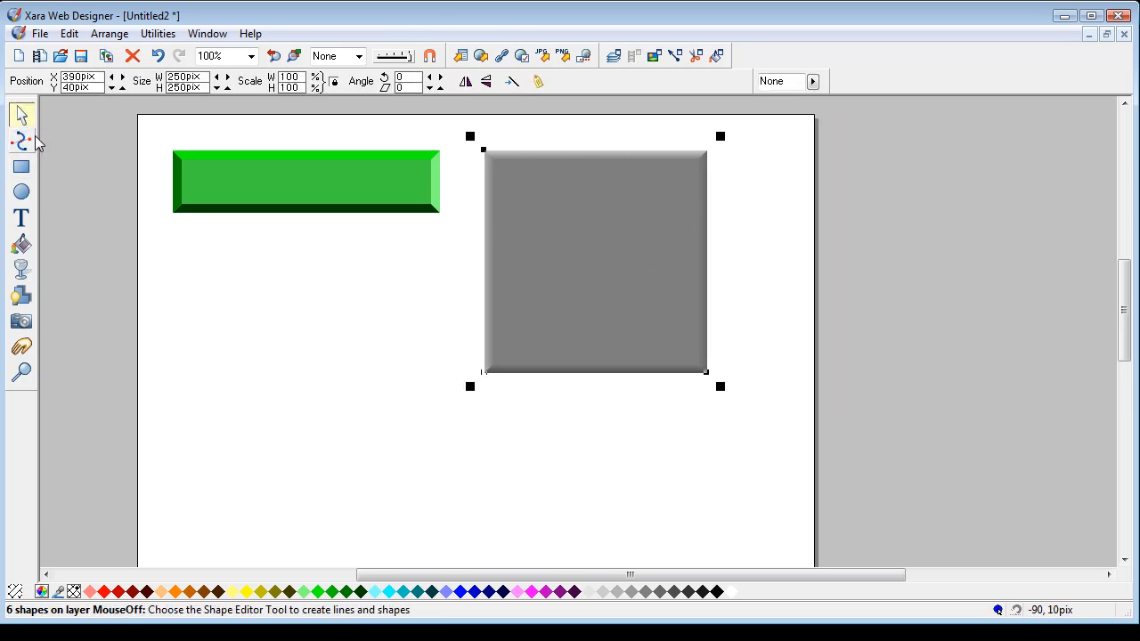
# Reshape the grey bevelled square into a 350 by 140 pixel rectangle
pyautogui.click(22, 139)
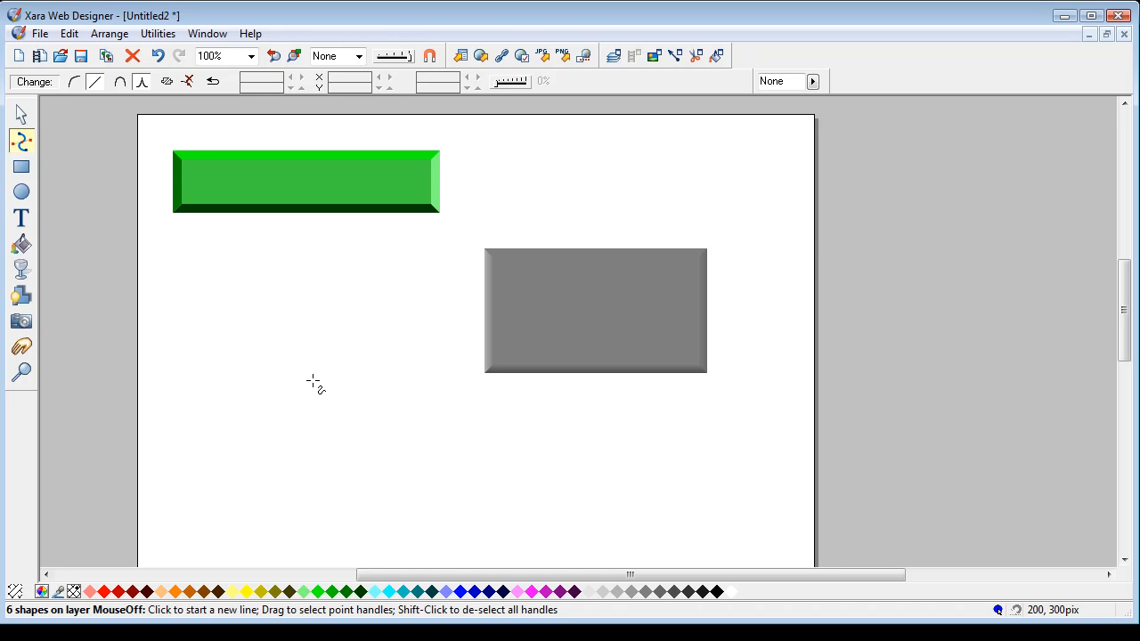
pyautogui.moveTo(586, 399)
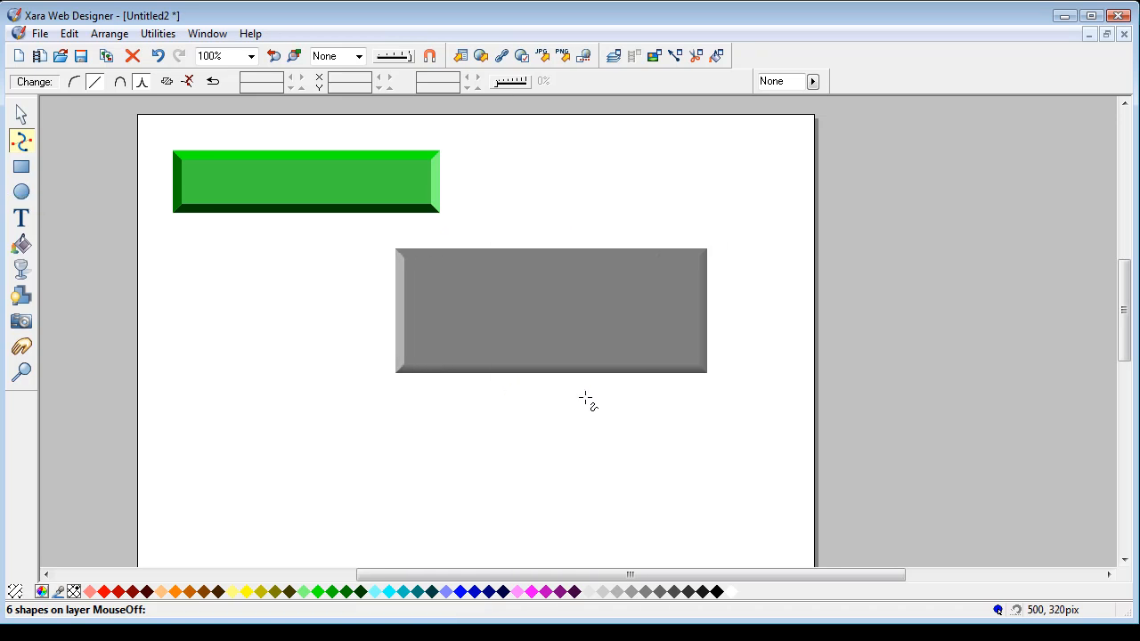
pyautogui.click(550, 310)
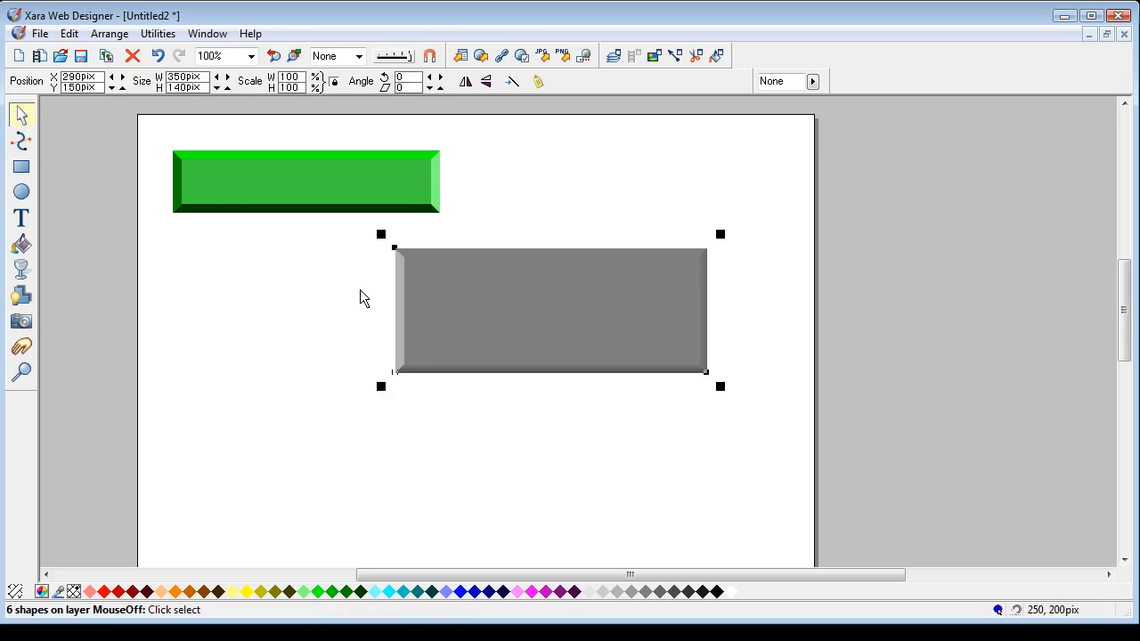
pyautogui.moveTo(497, 333)
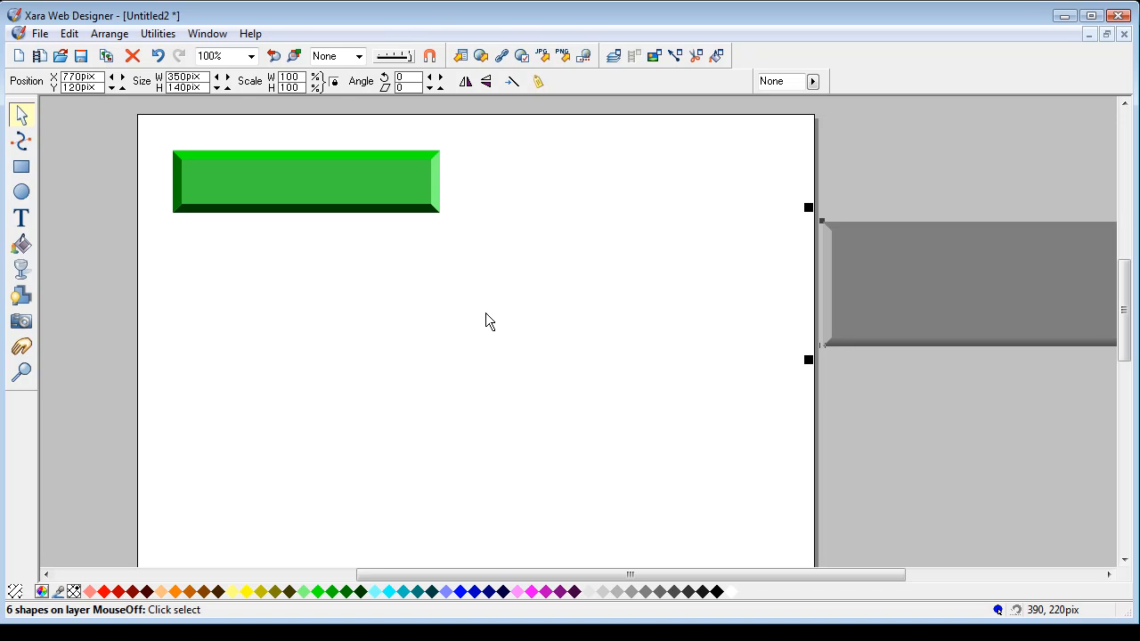
pyautogui.moveTo(444, 481)
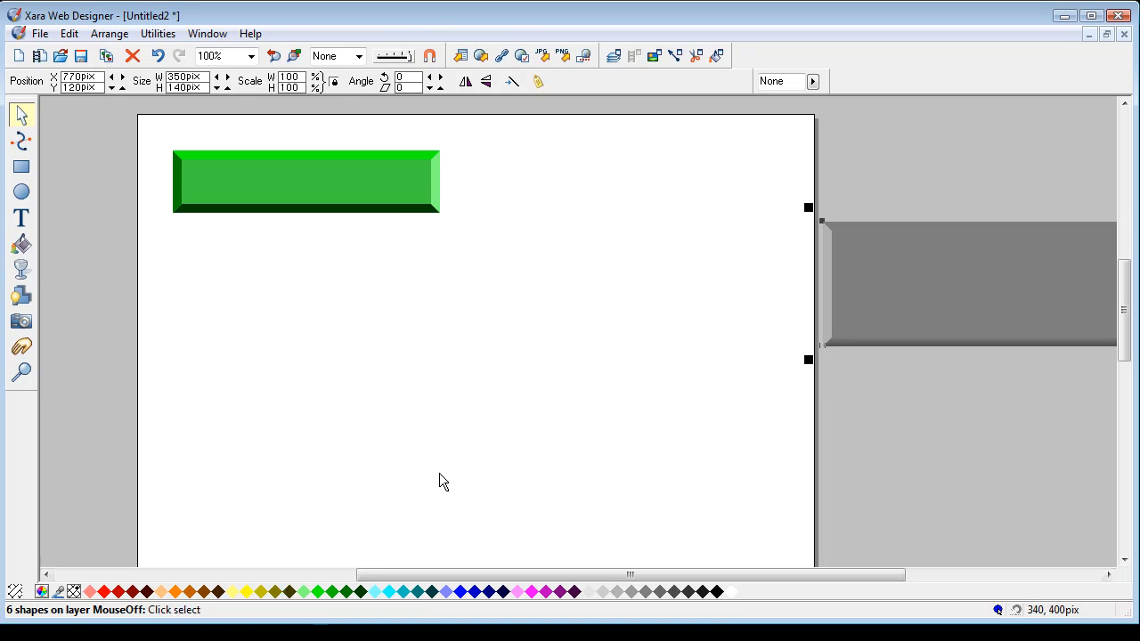
pyautogui.moveTo(368, 541)
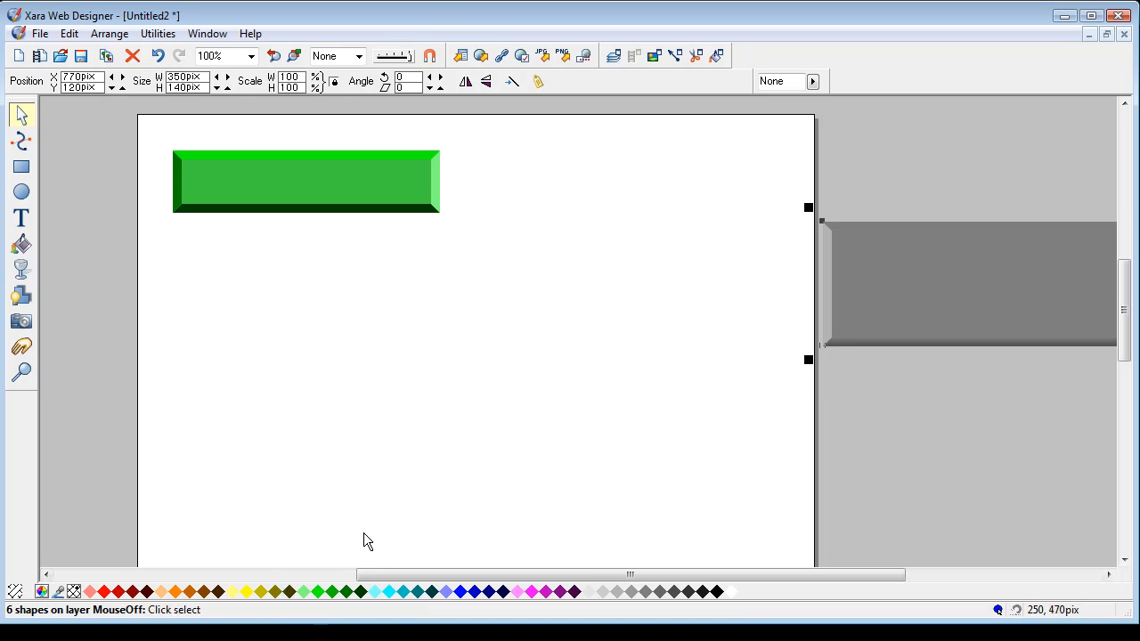
pyautogui.moveTo(403, 505)
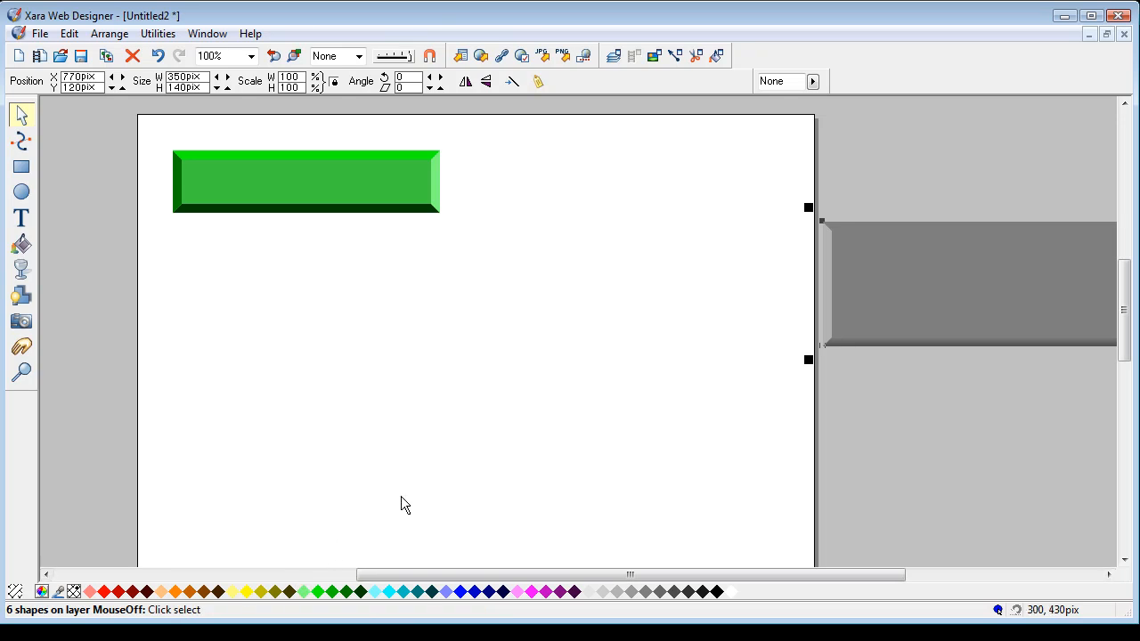